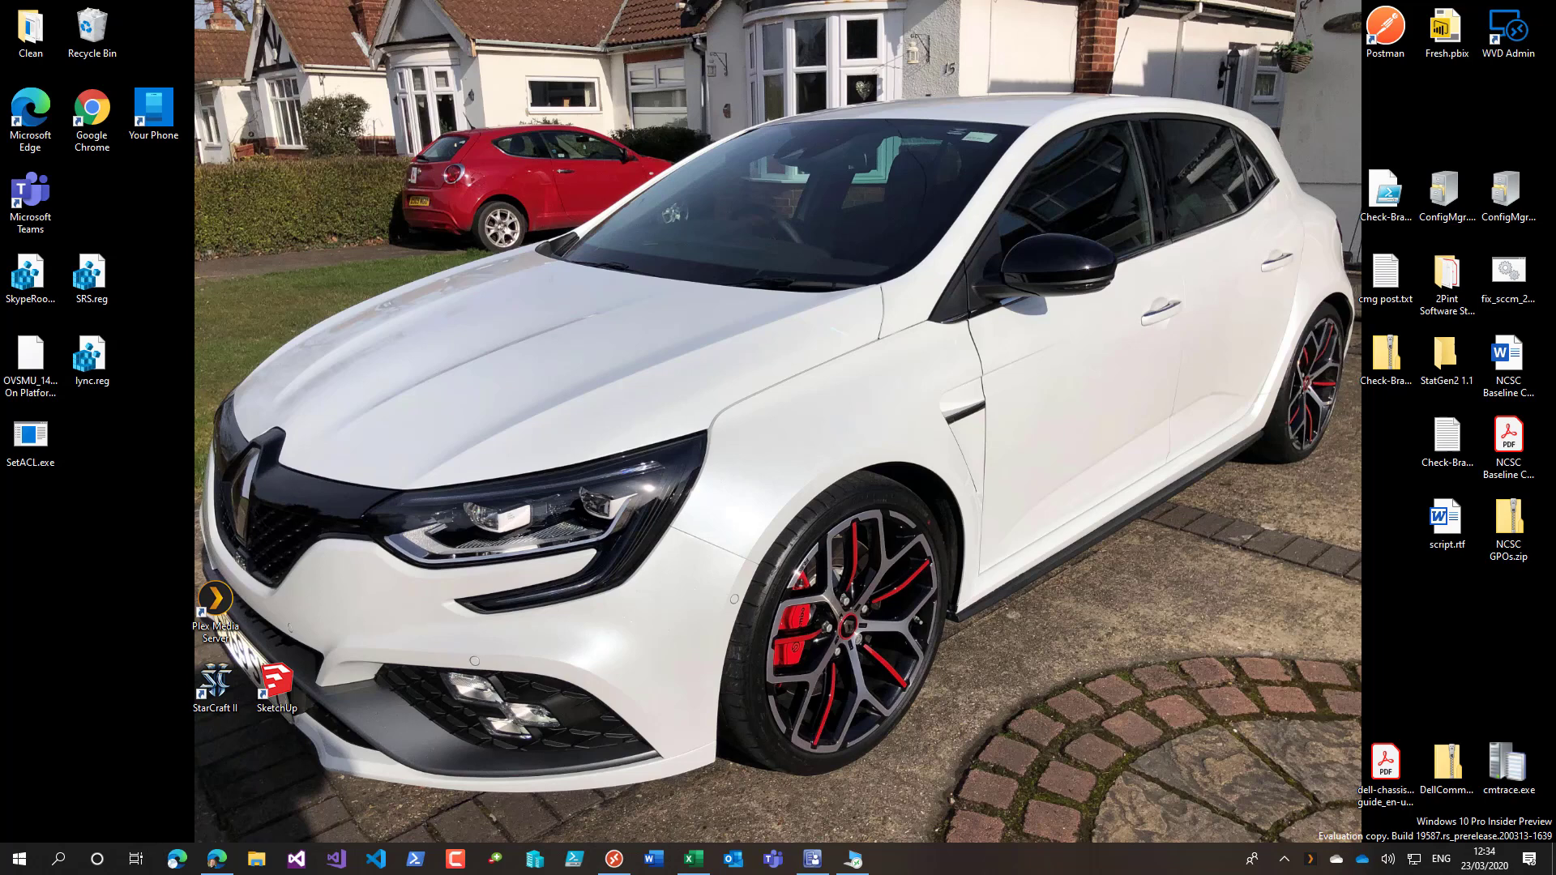
mouse_move(616, 585)
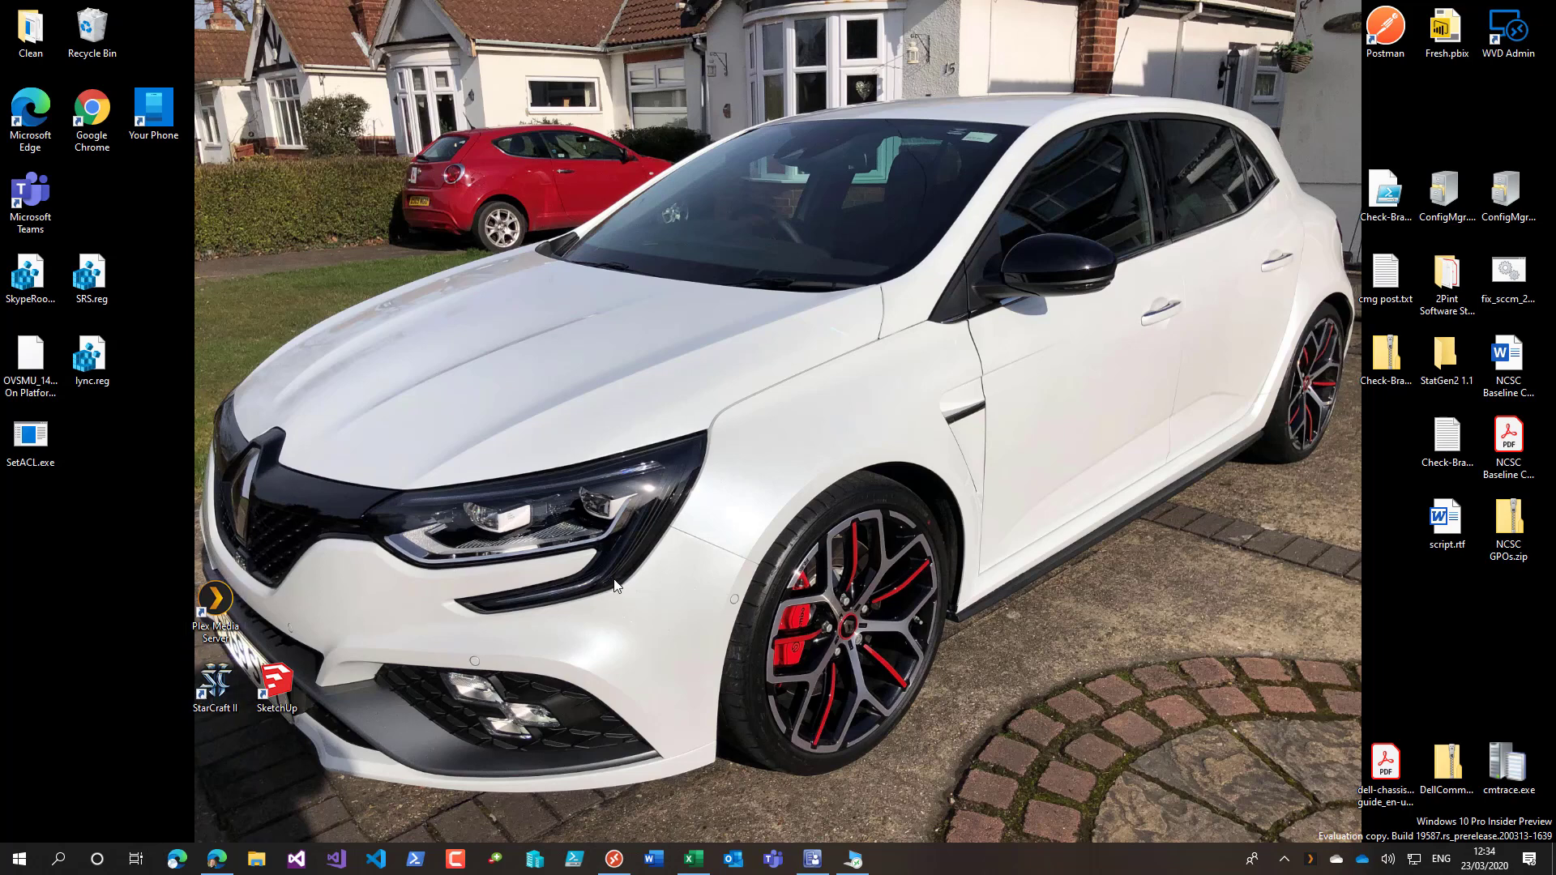
mouse_move(729, 482)
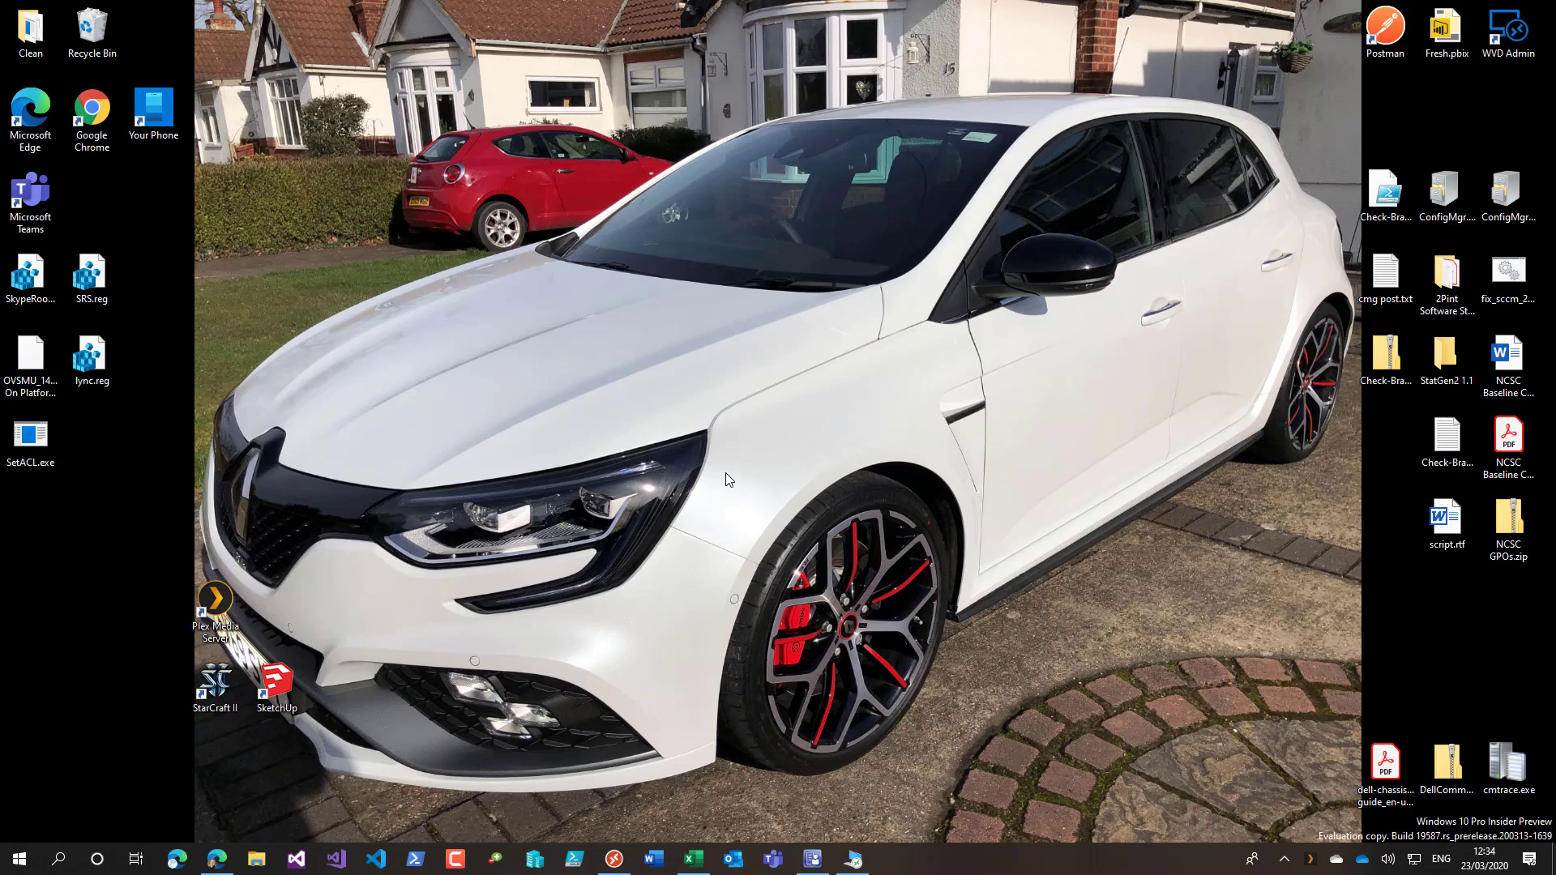
mouse_move(866, 483)
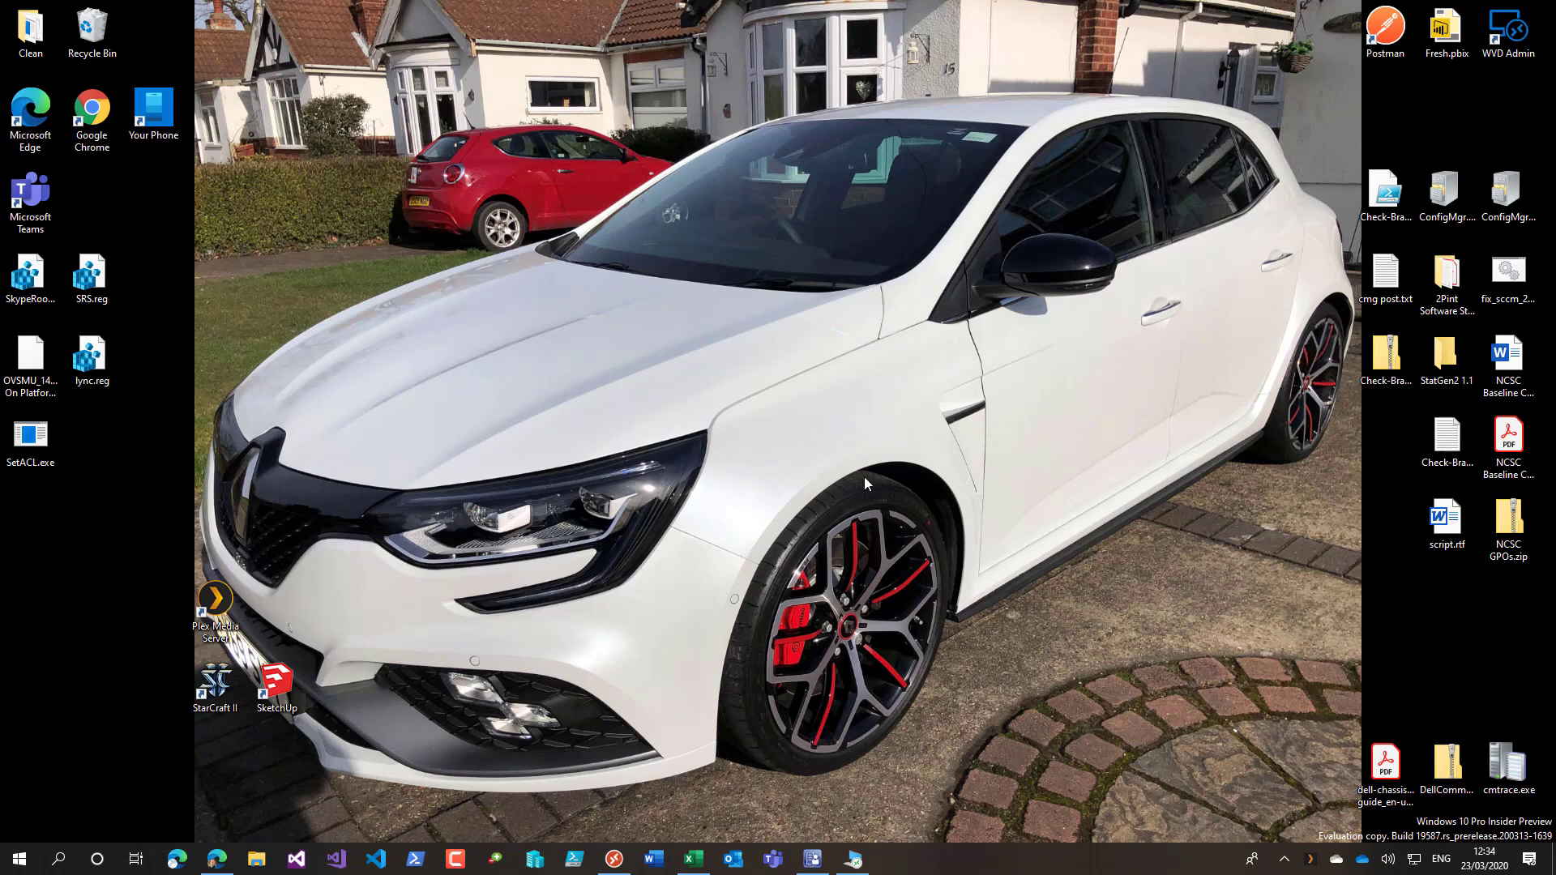
mouse_move(765, 652)
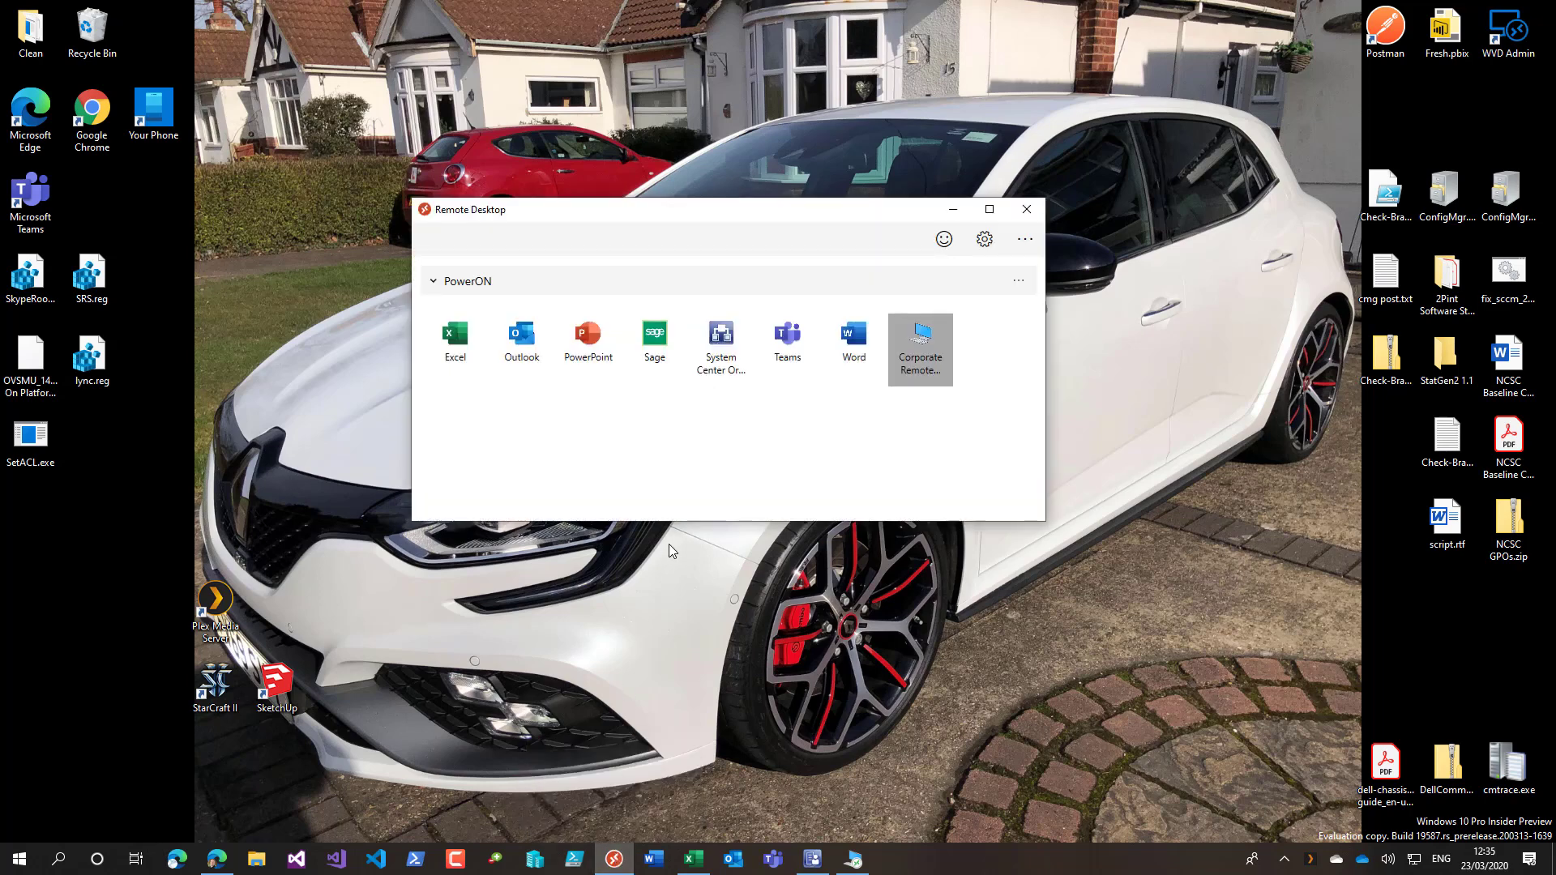
mouse_move(520, 338)
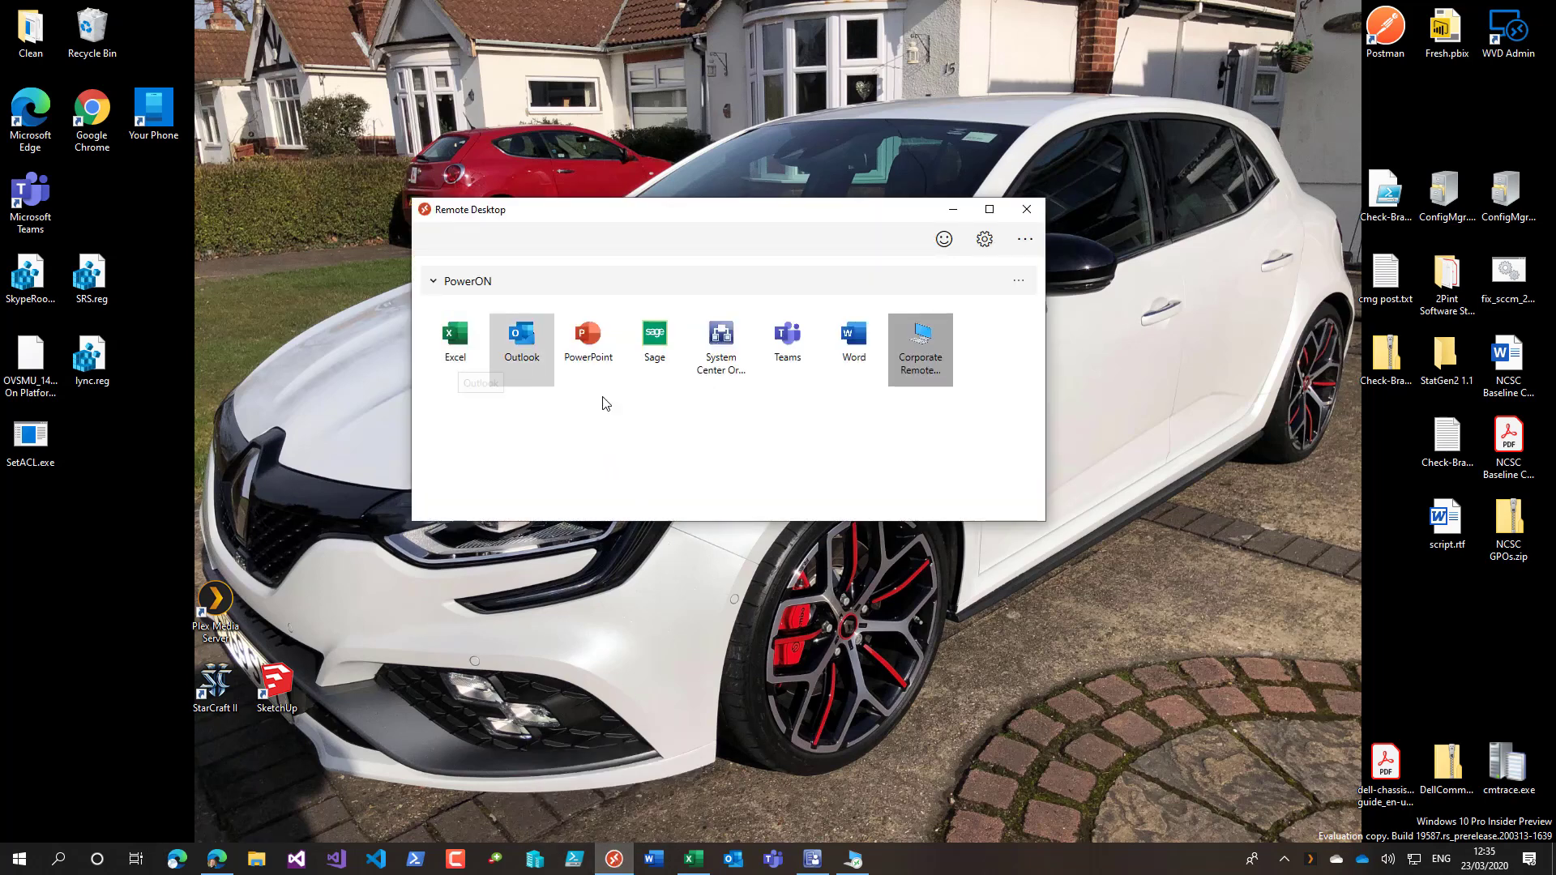
mouse_move(749, 406)
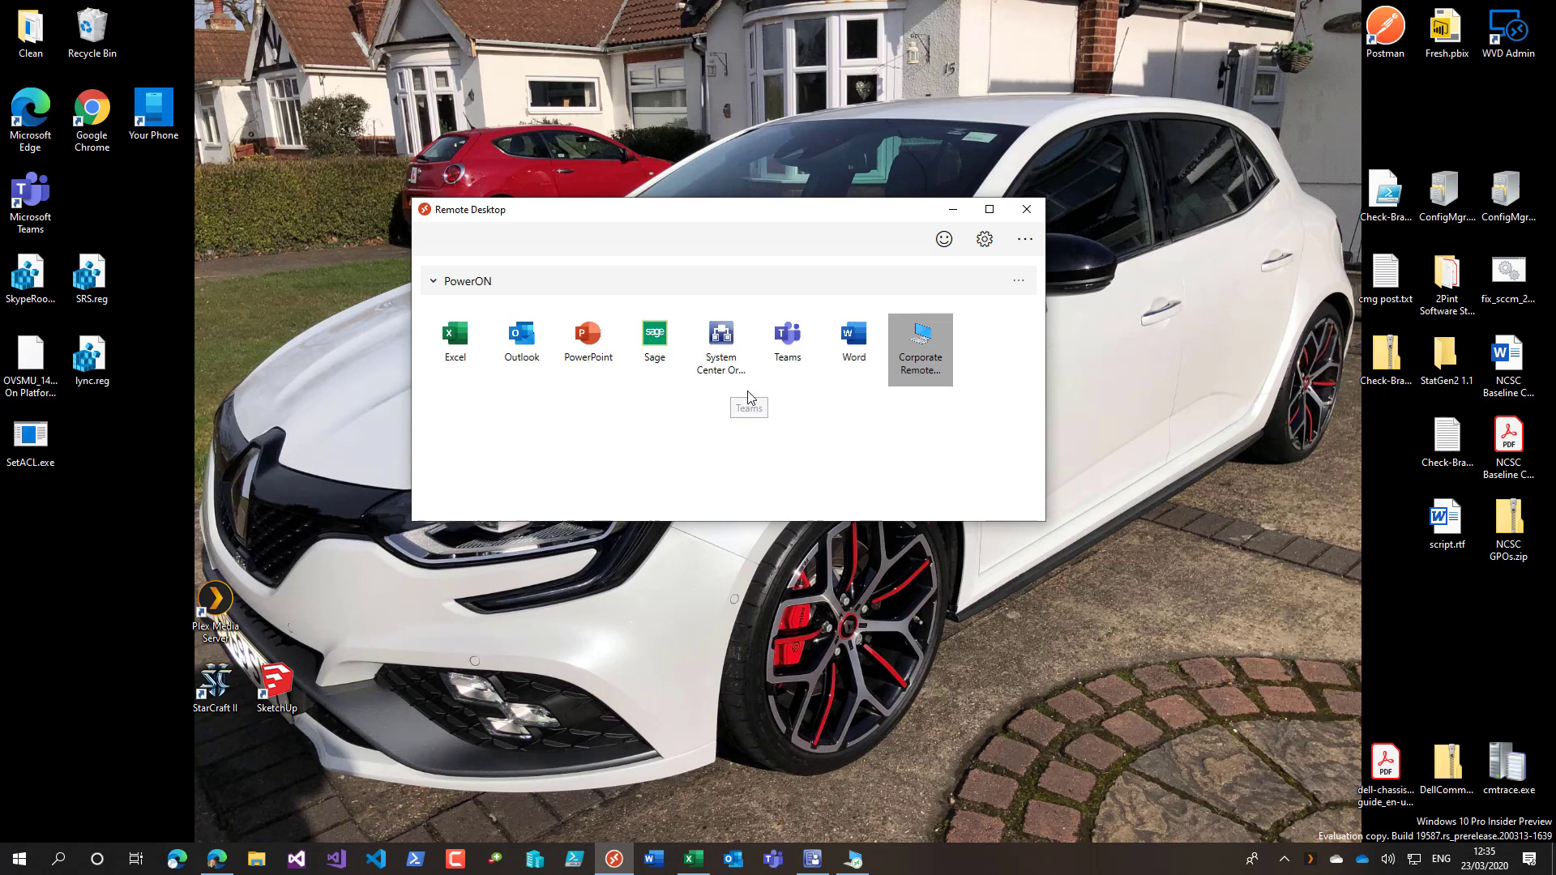
mouse_move(753, 408)
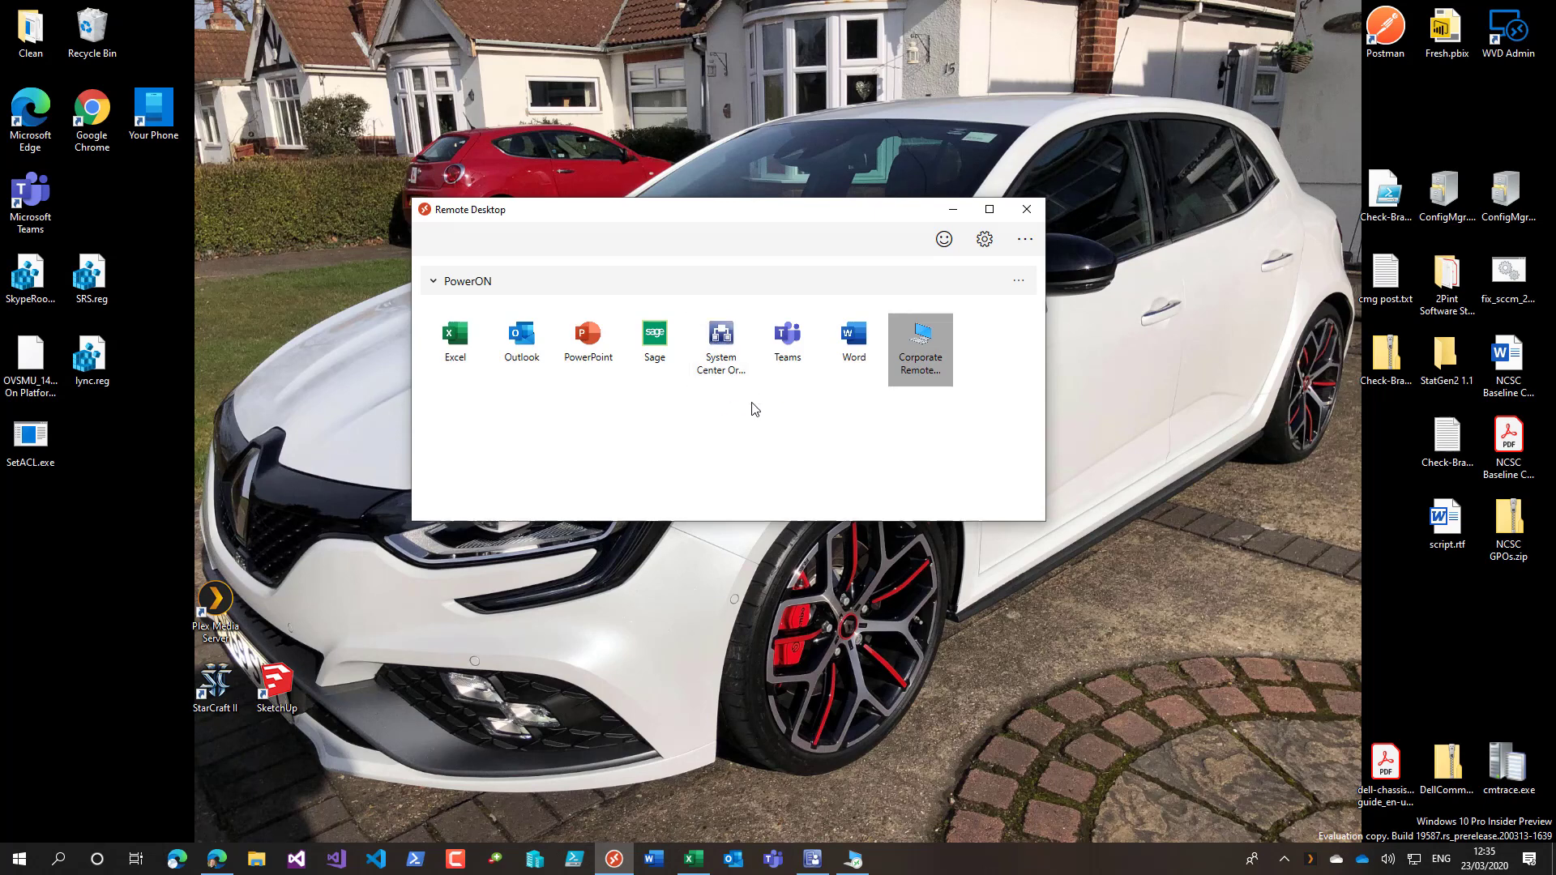
mouse_move(917, 368)
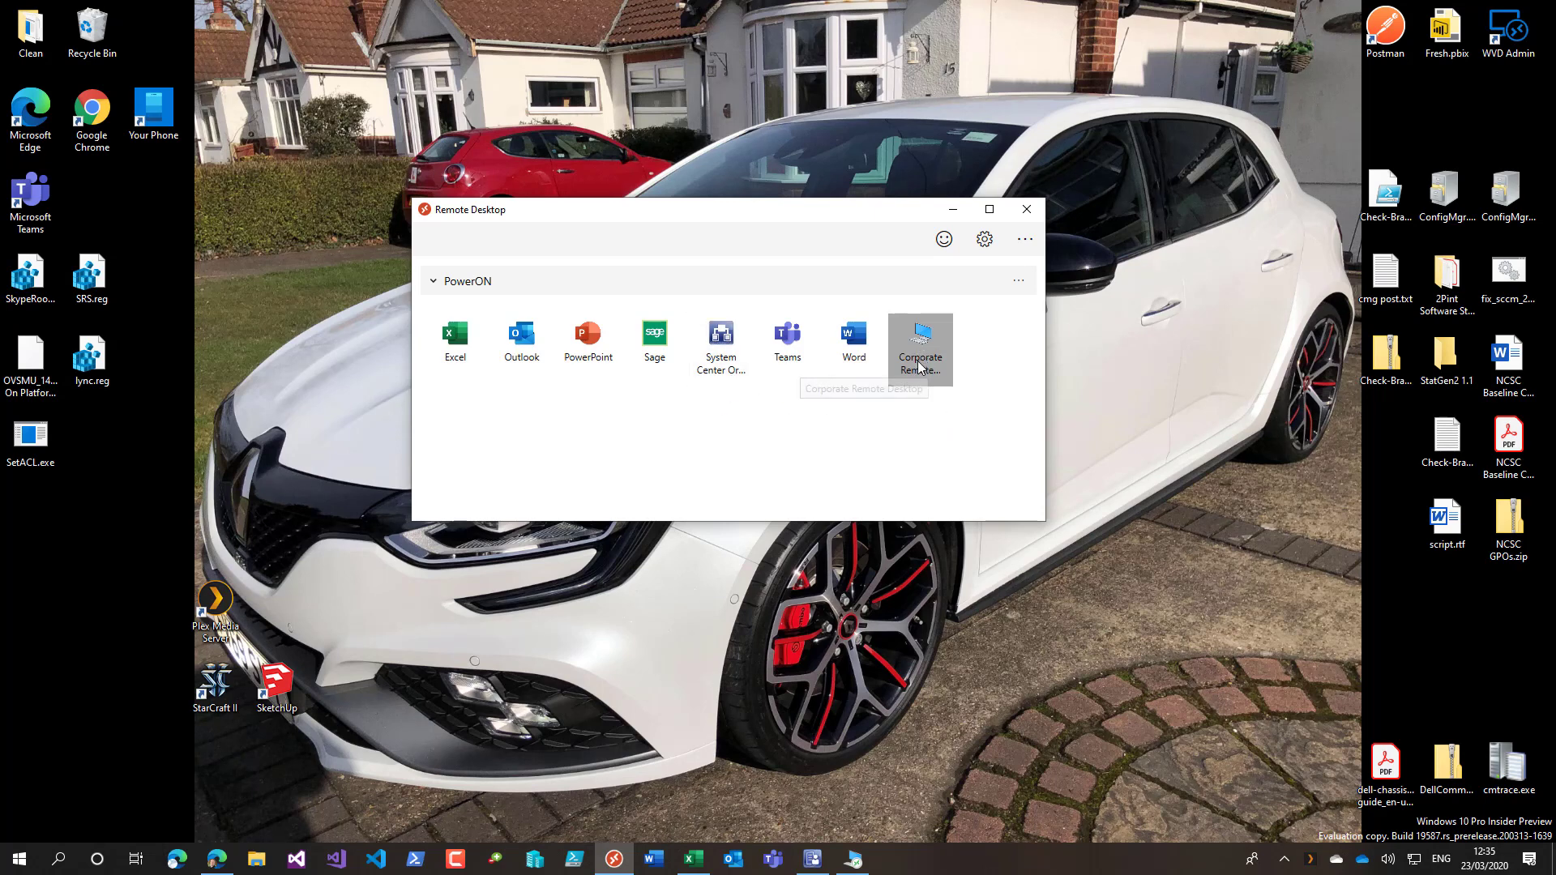
mouse_move(920, 342)
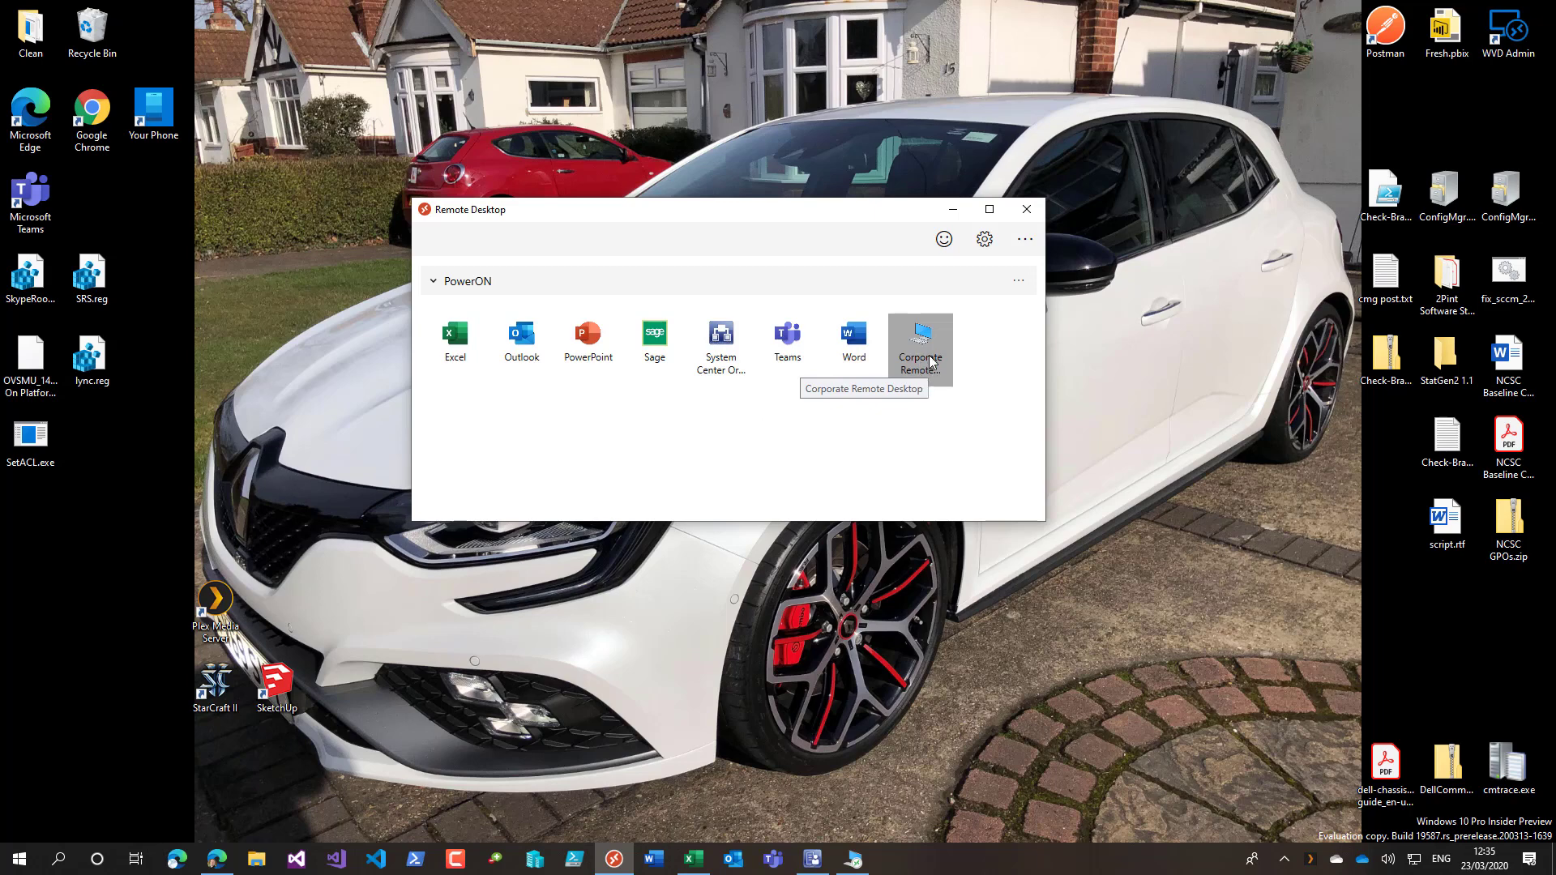
mouse_move(856, 864)
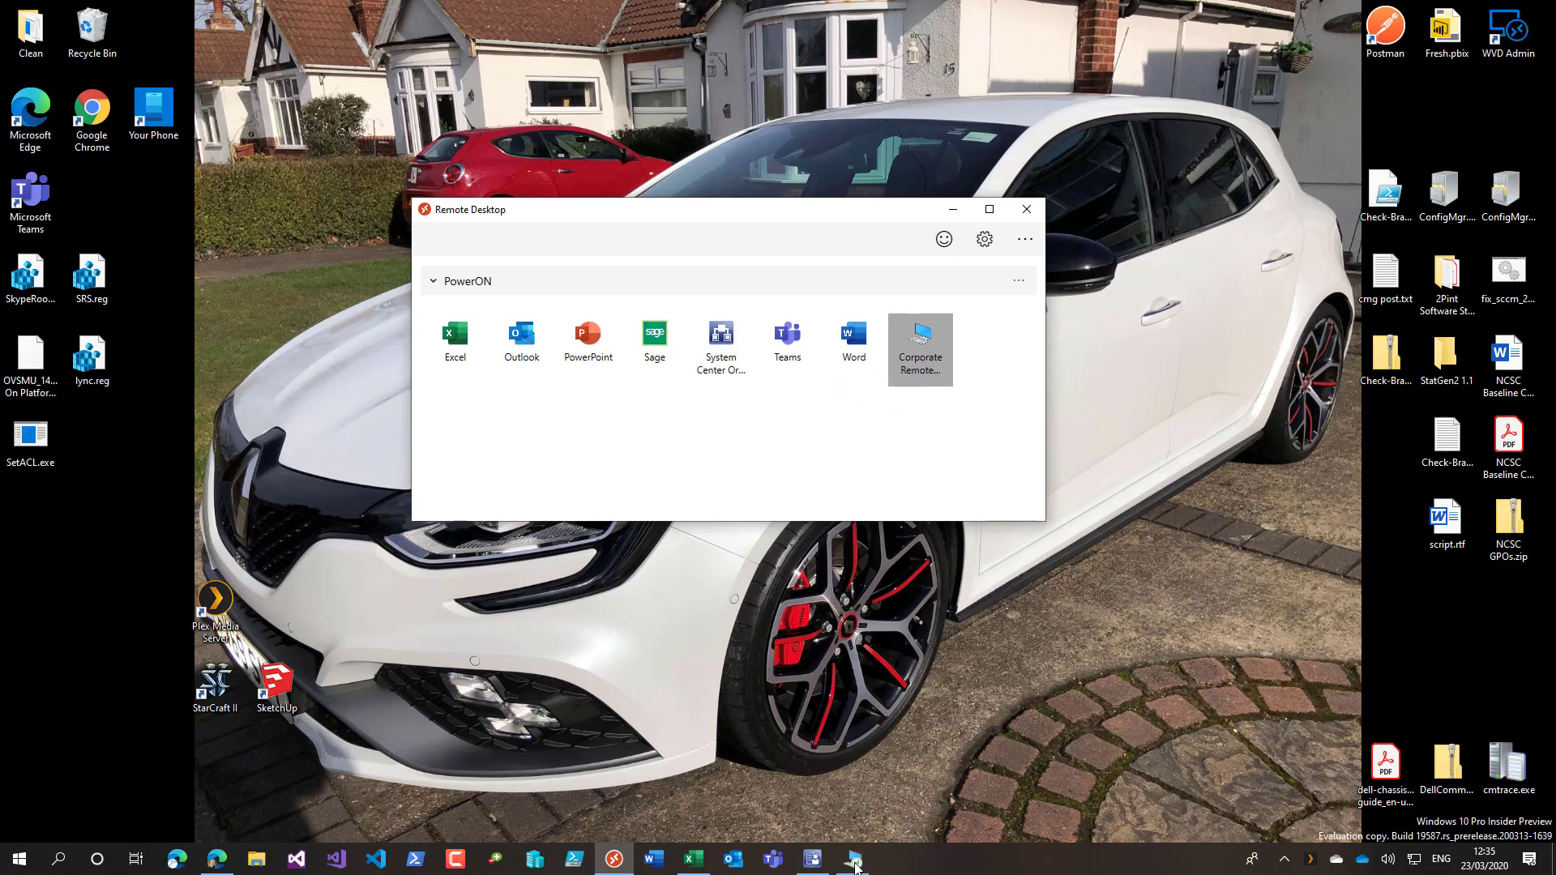
mouse_move(854, 860)
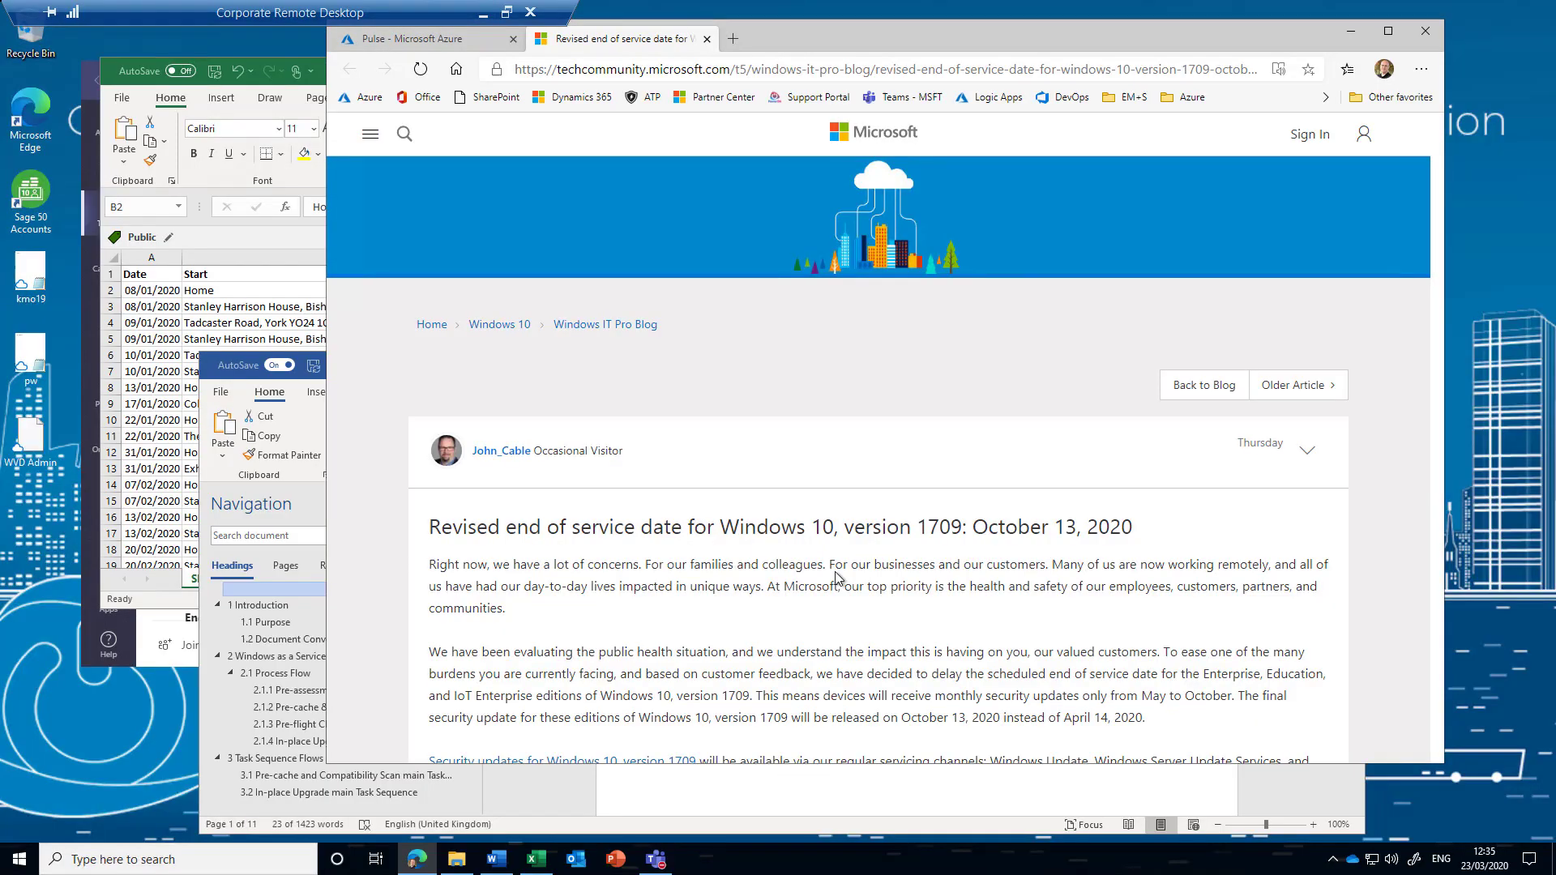
mouse_move(1500, 534)
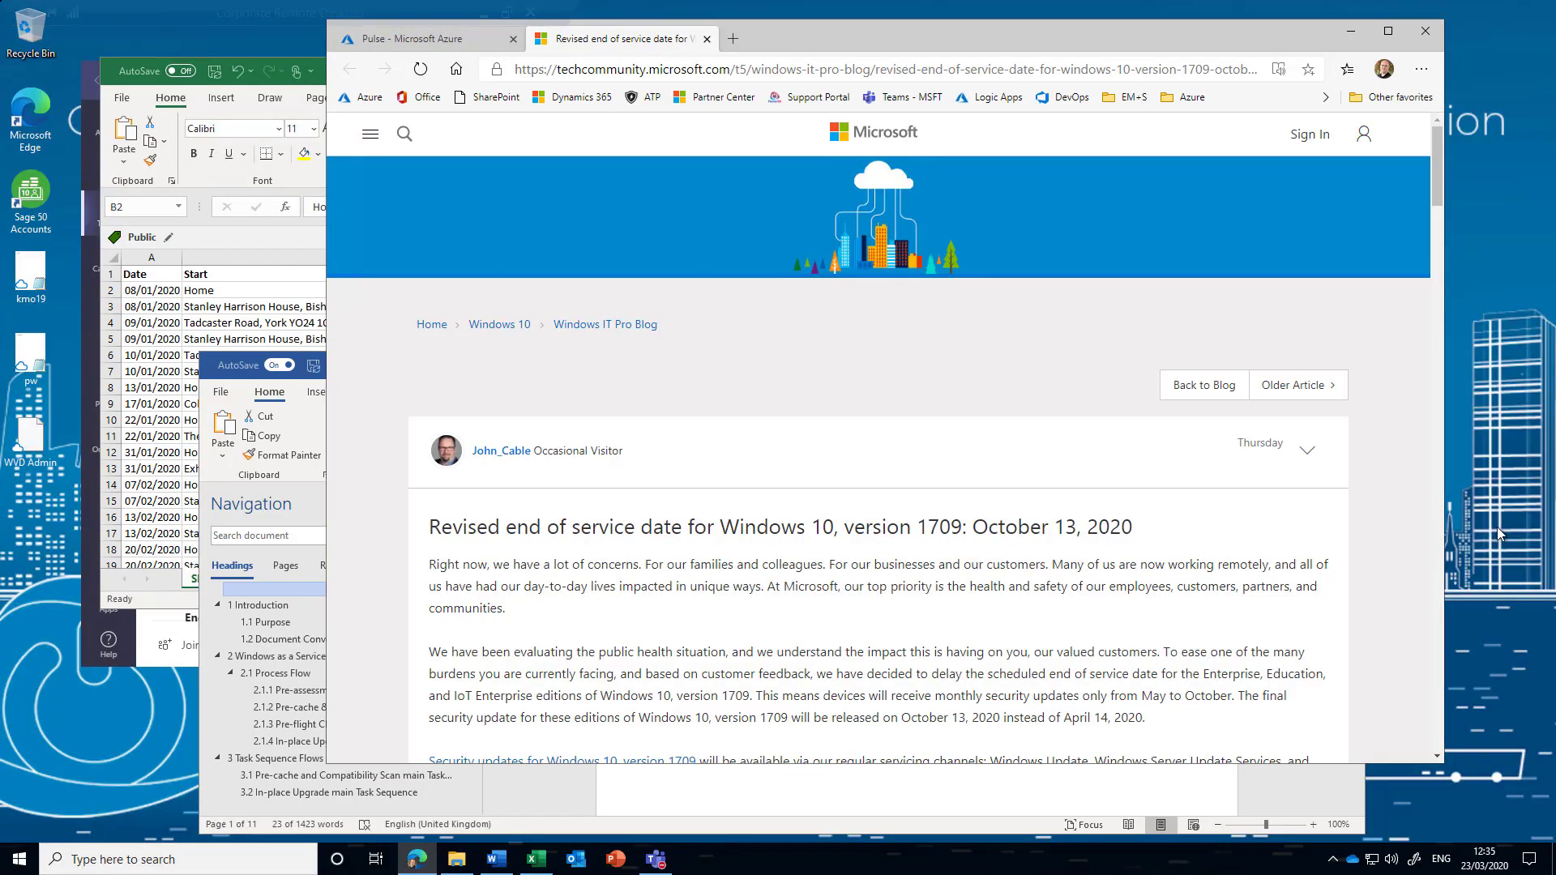
mouse_move(1509, 470)
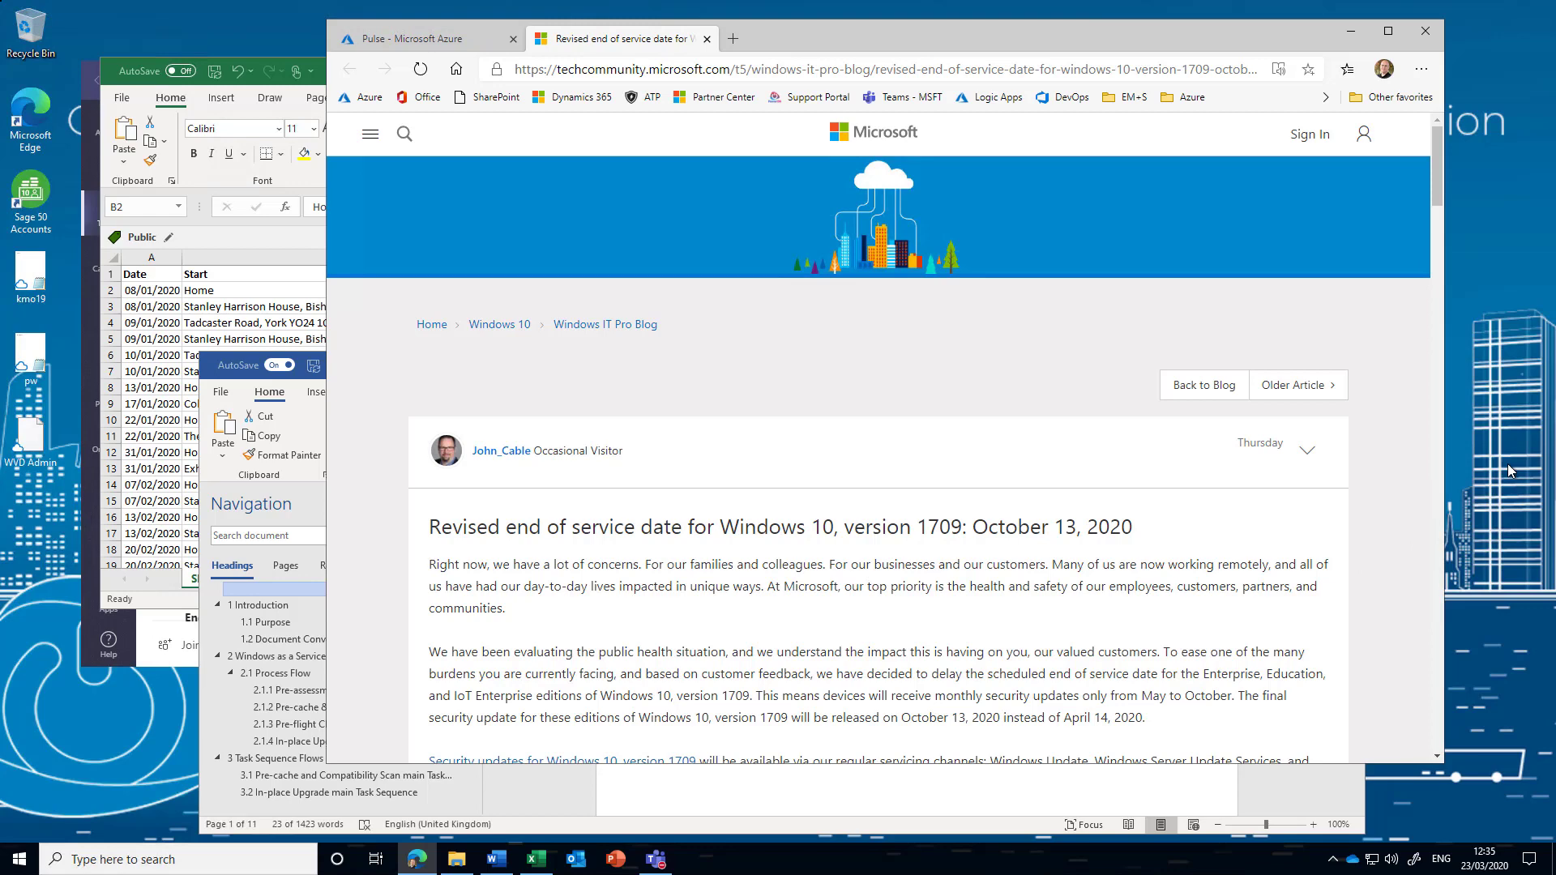
mouse_move(1475, 462)
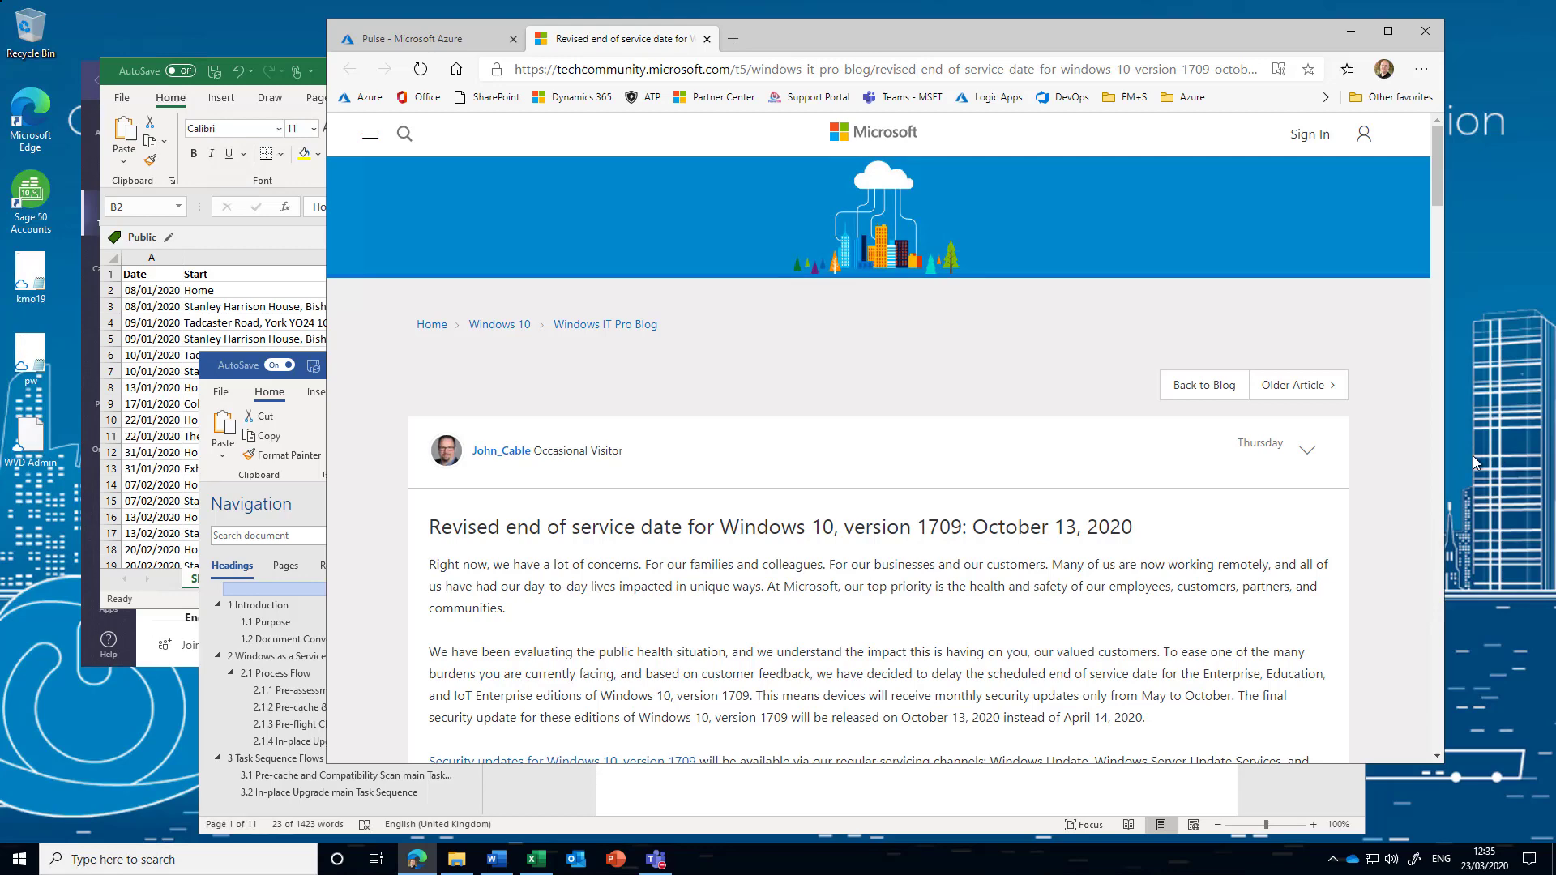
mouse_move(987, 434)
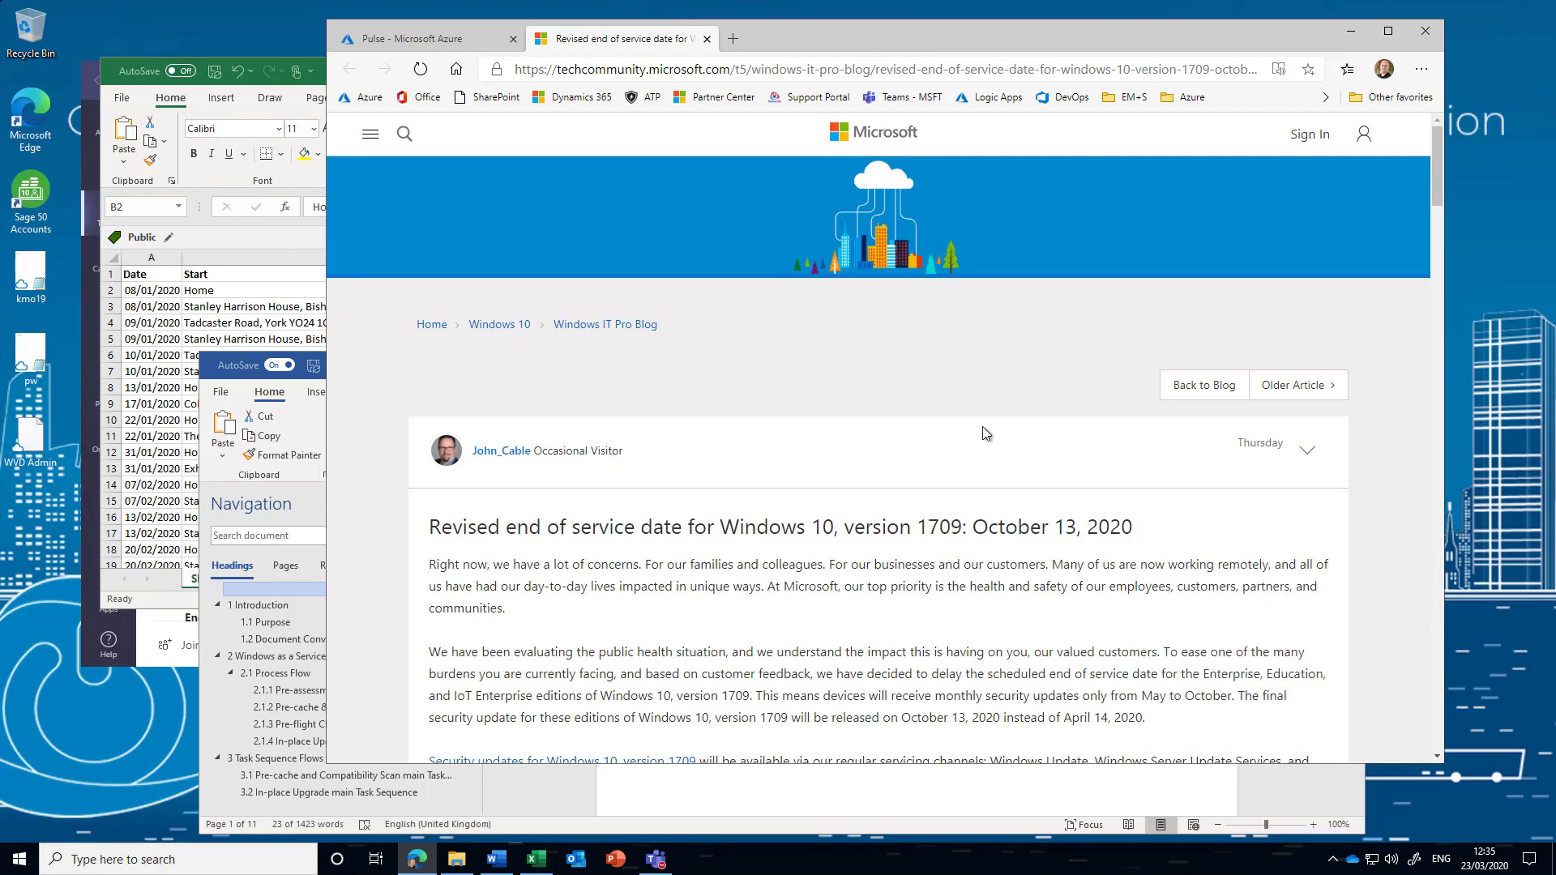
mouse_move(700, 608)
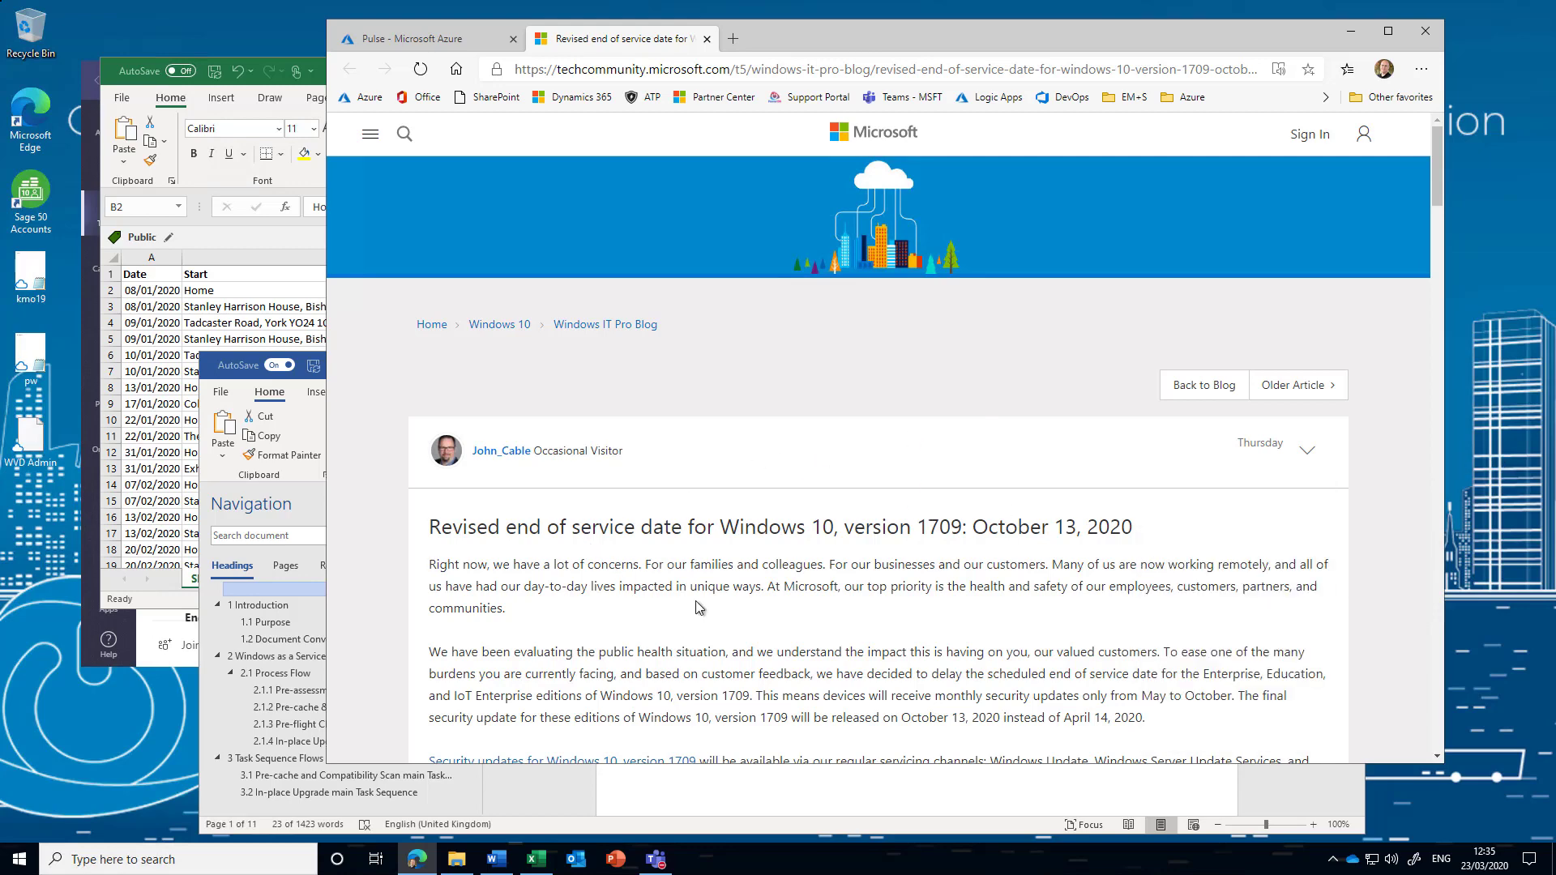
mouse_move(753, 829)
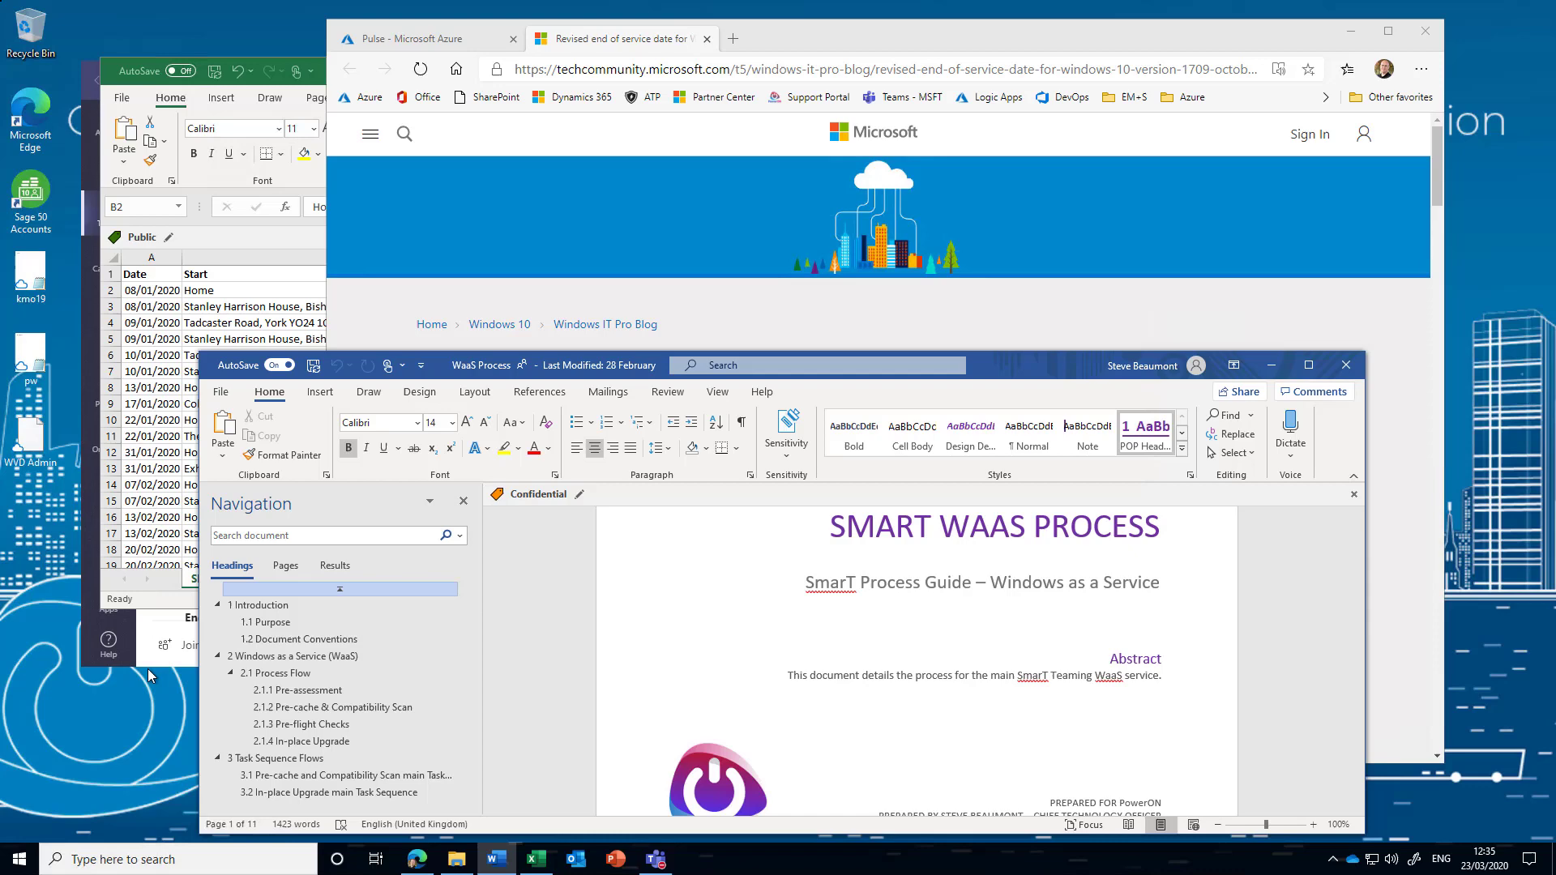
mouse_move(148, 667)
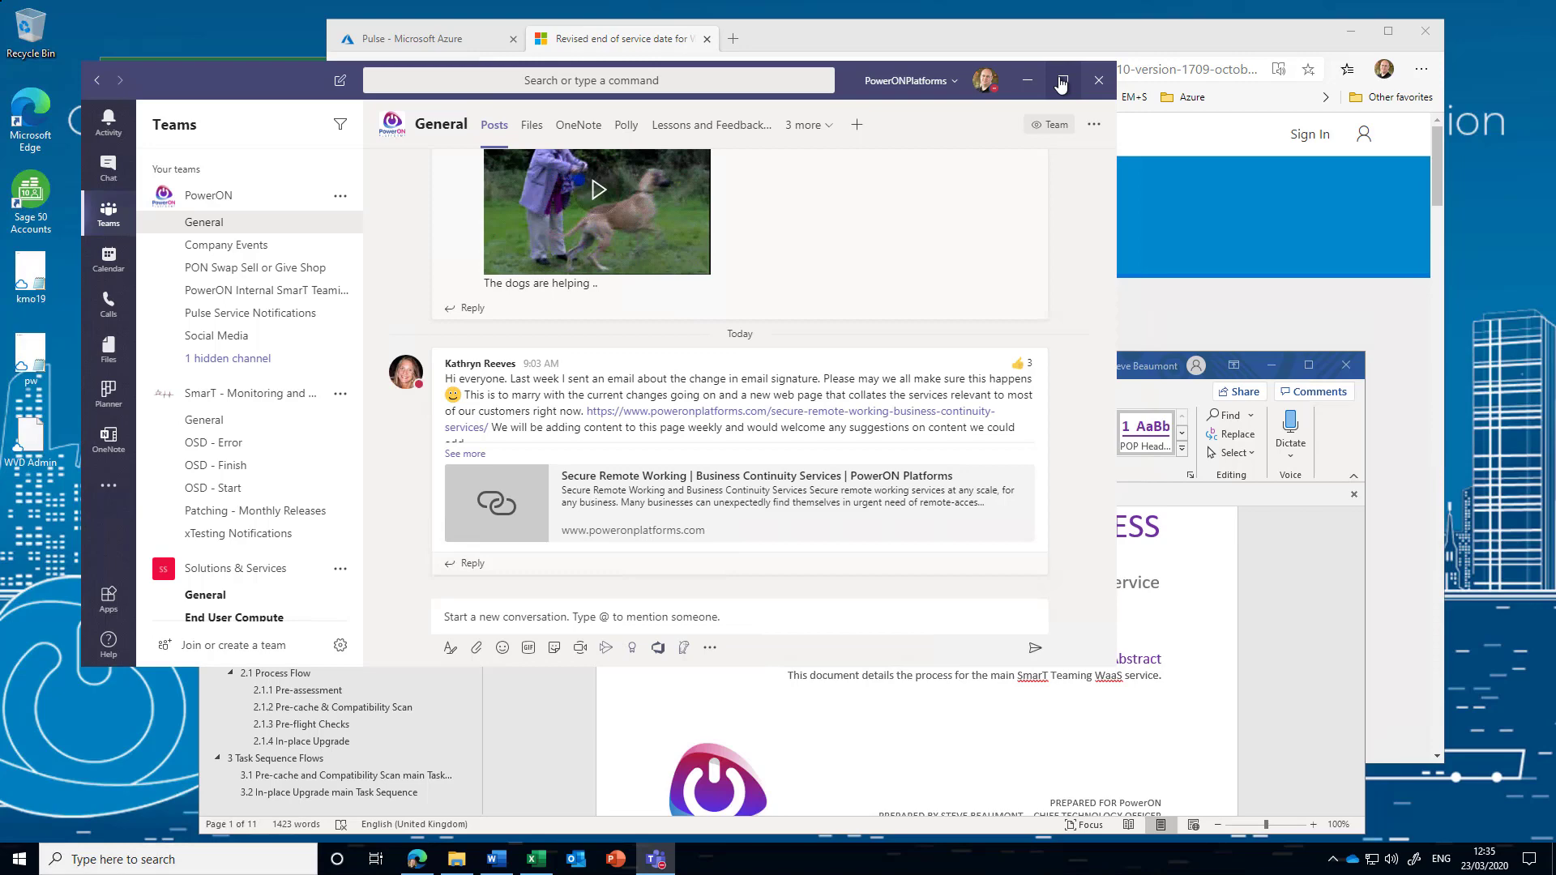
Step: Maximise Teams and switch to the Chat list to reach the Homeworking Policy chat
click(1060, 81)
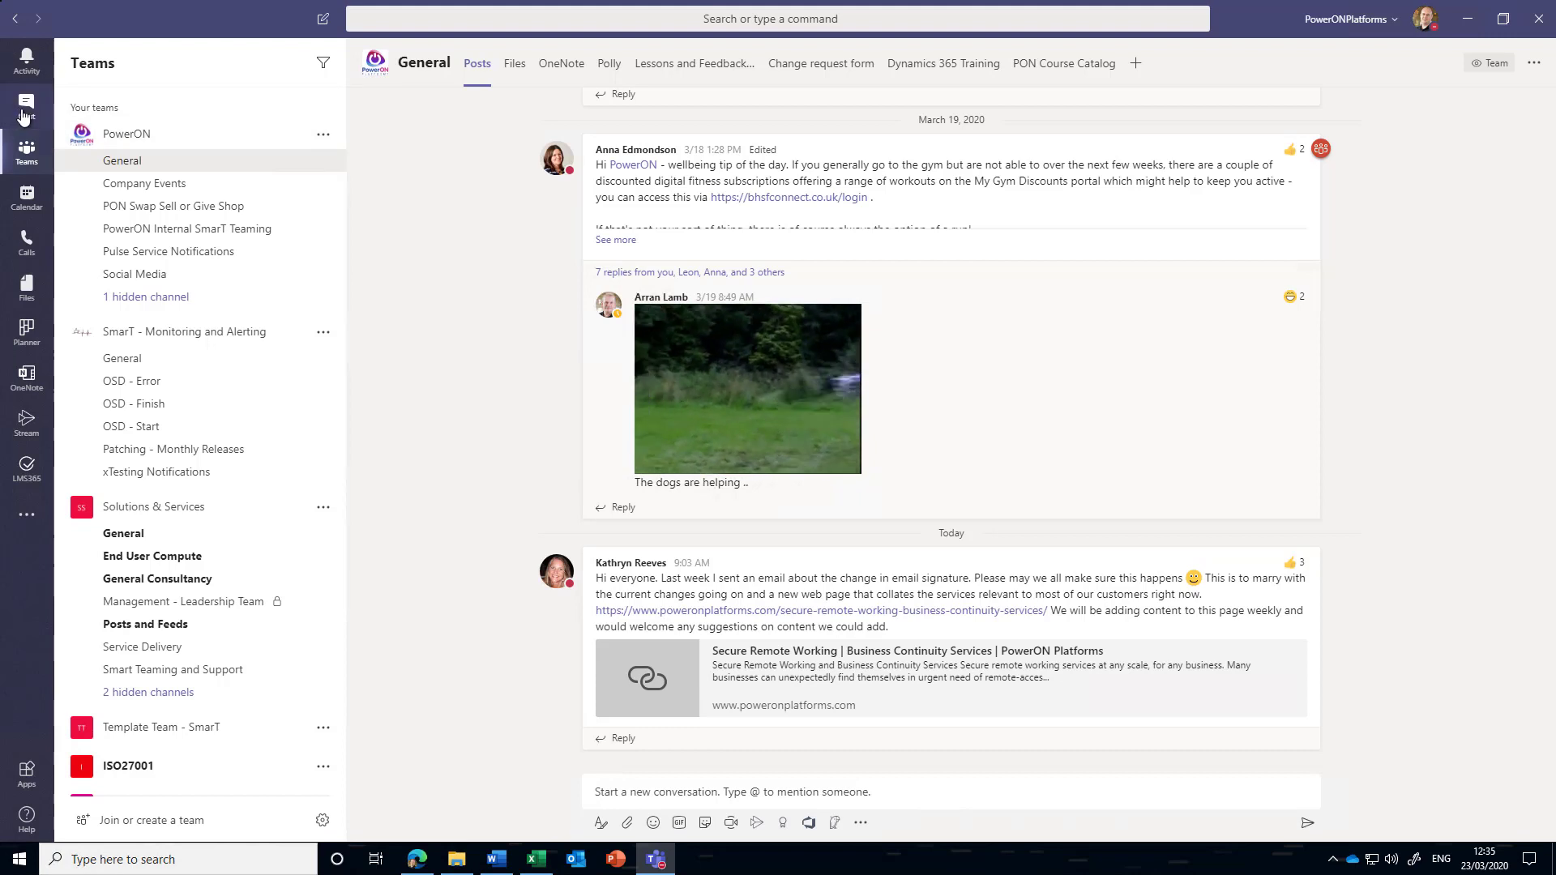
click(27, 104)
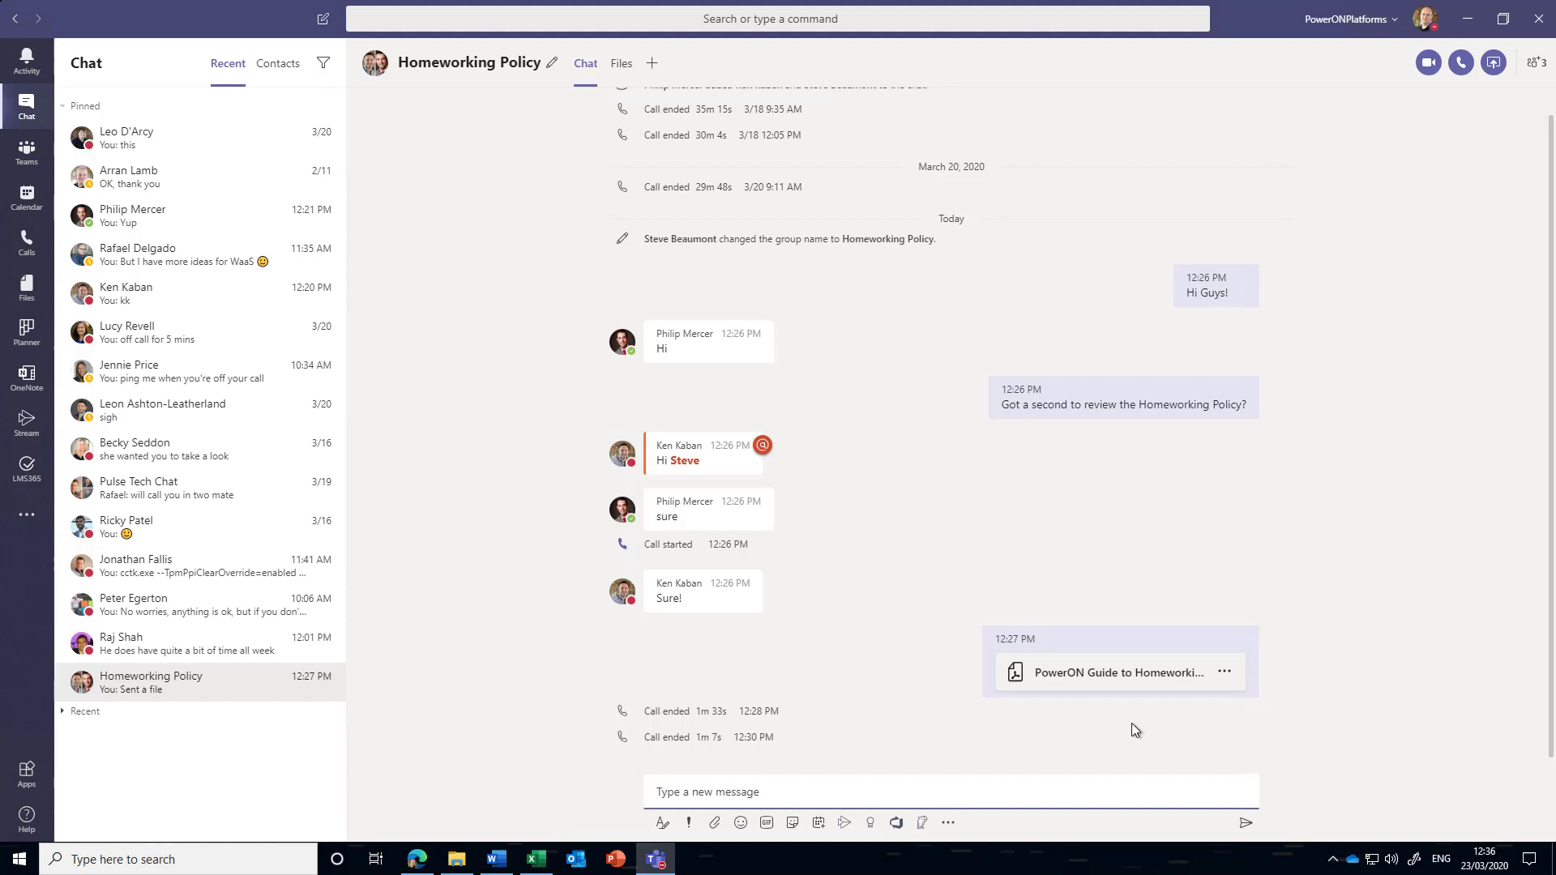
mouse_move(831, 536)
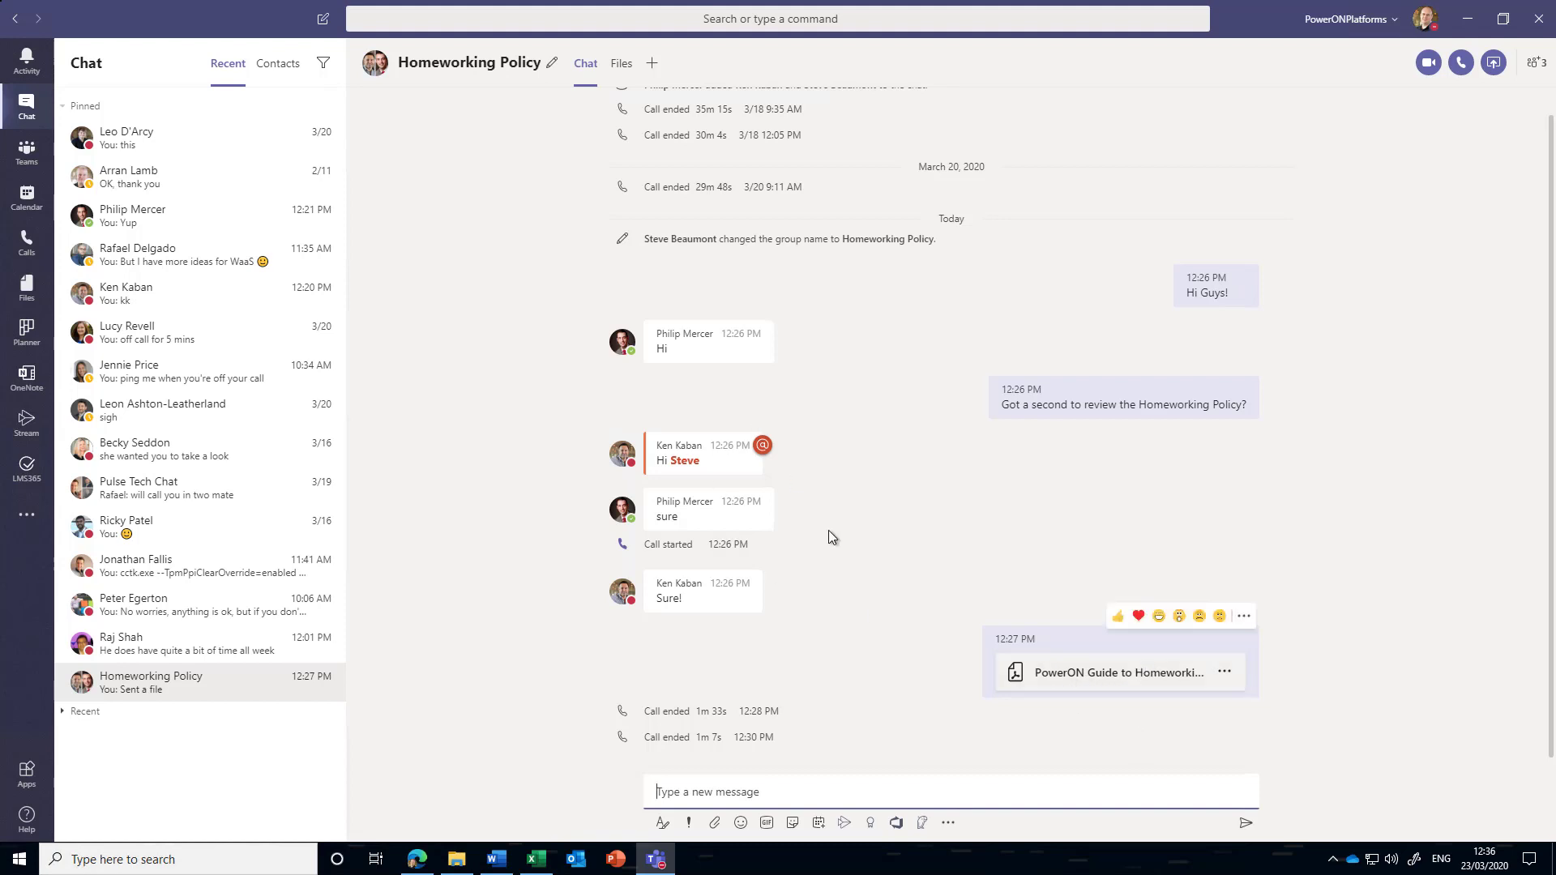
mouse_move(1427, 61)
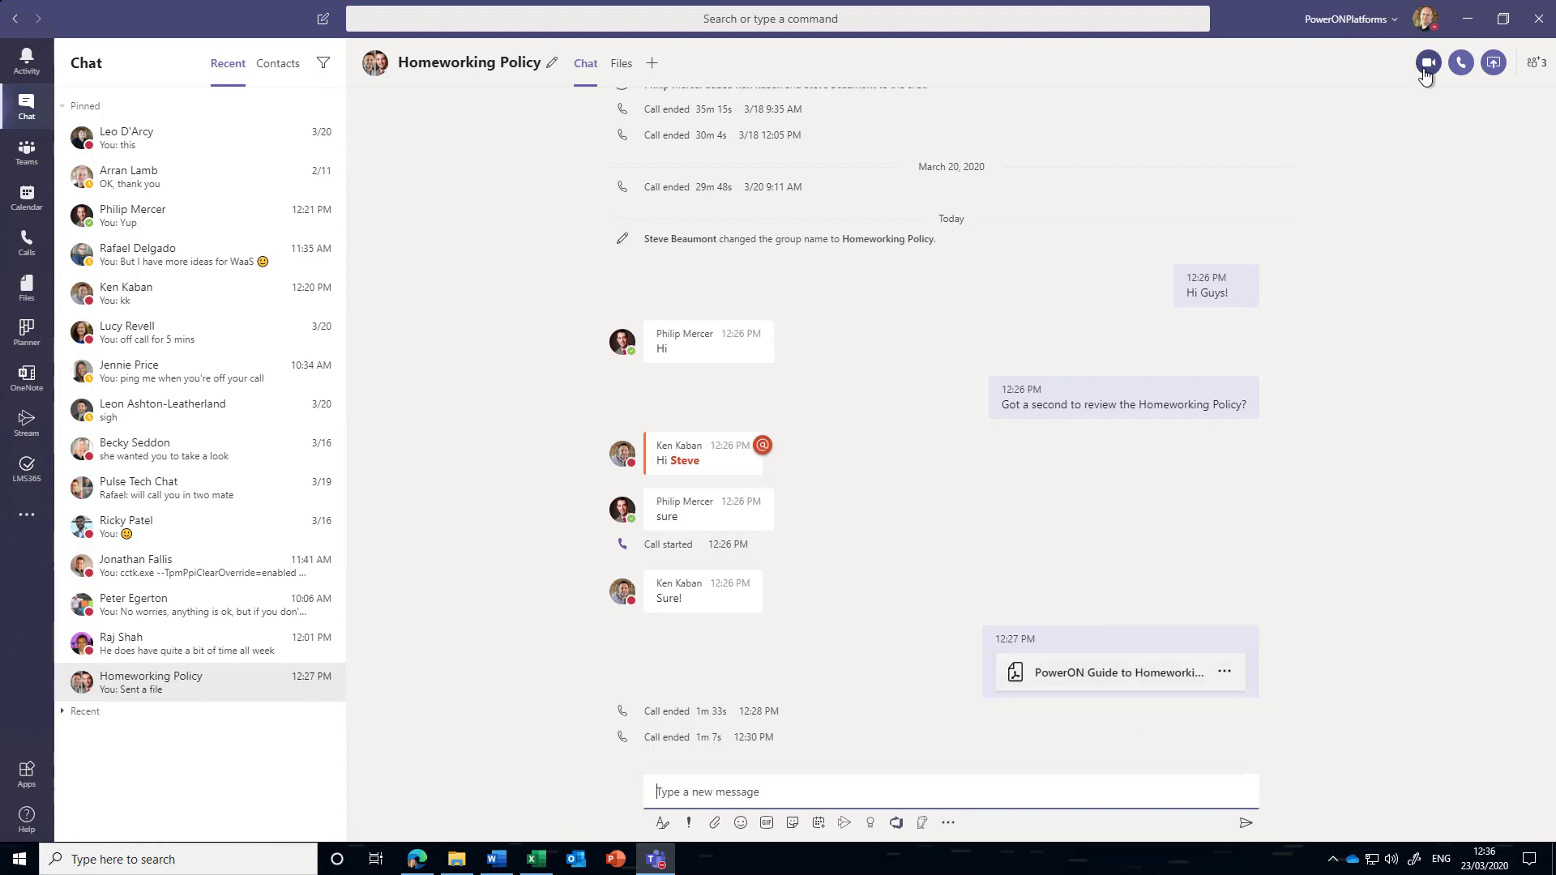
mouse_move(1399, 319)
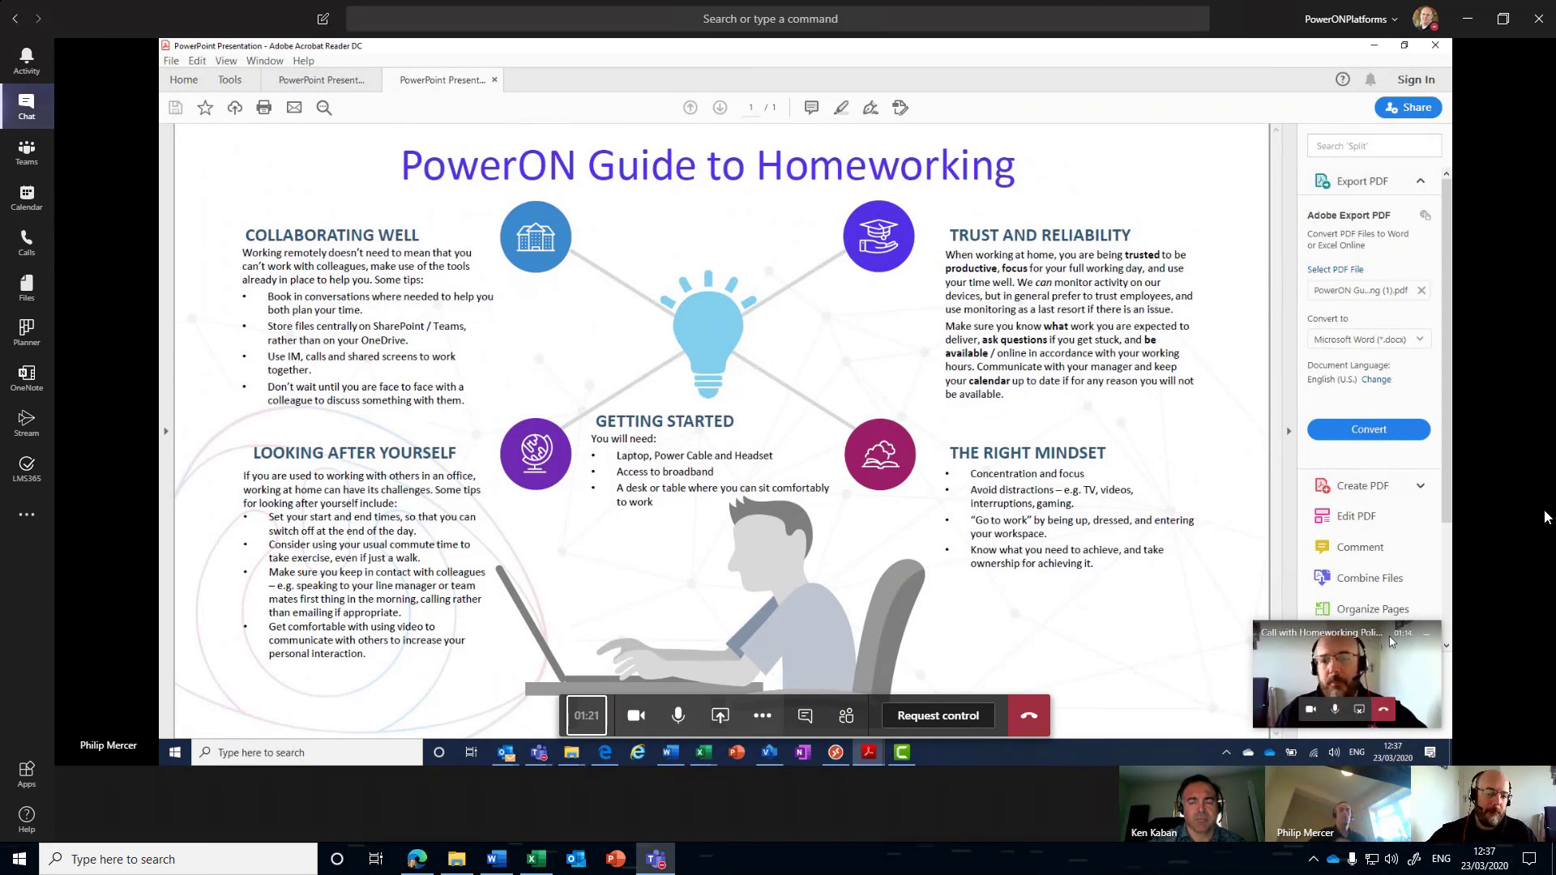
mouse_move(1029, 715)
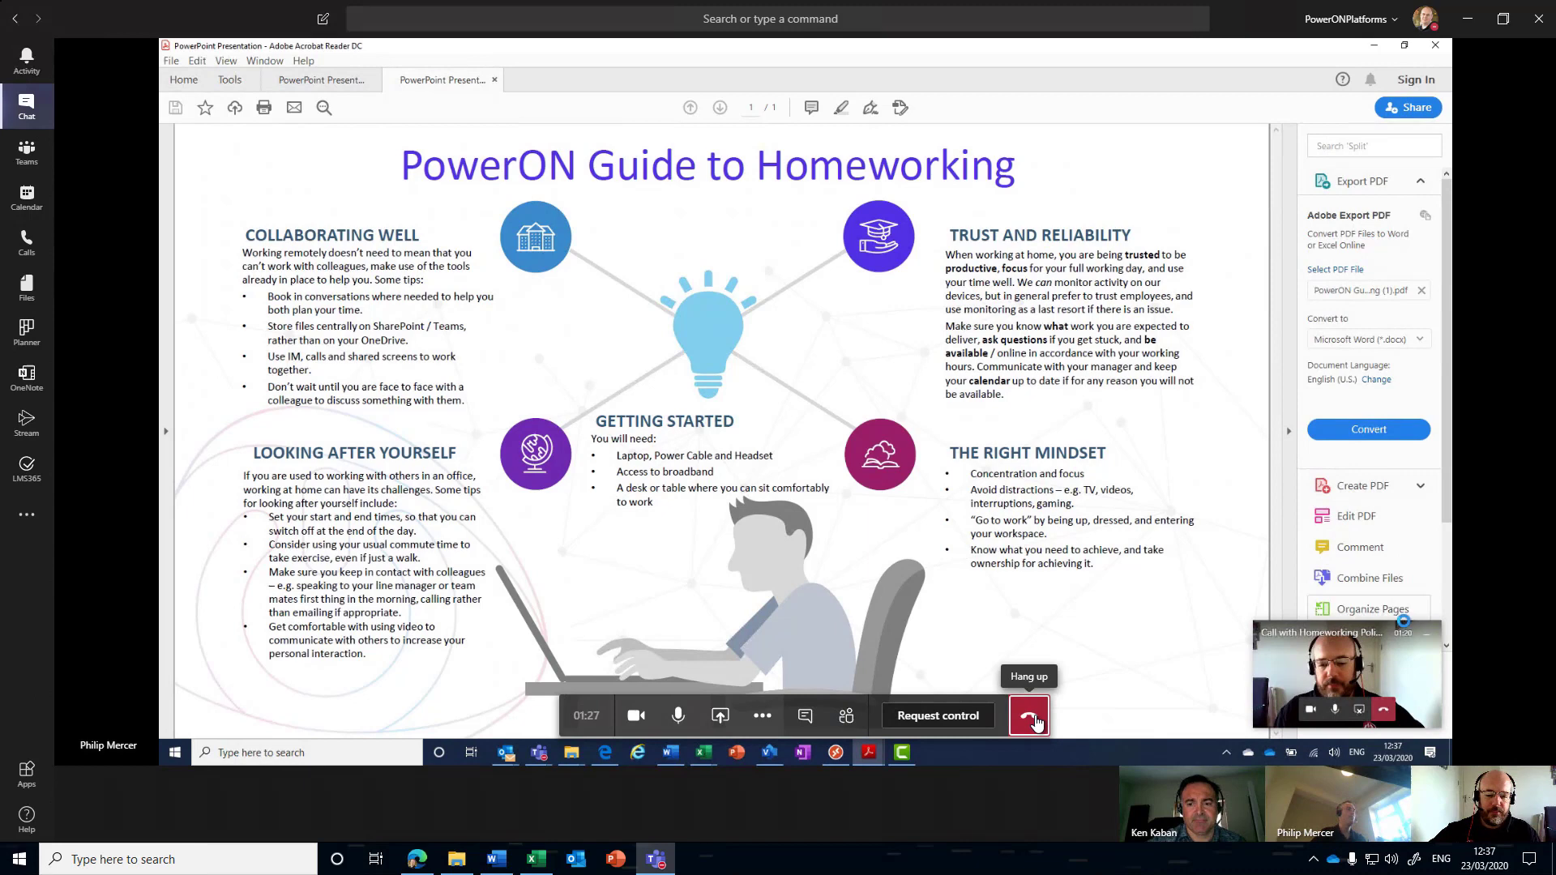
Step: Hang up the Homeworking Policy video call after reviewing the shared PowerON guide
click(1029, 715)
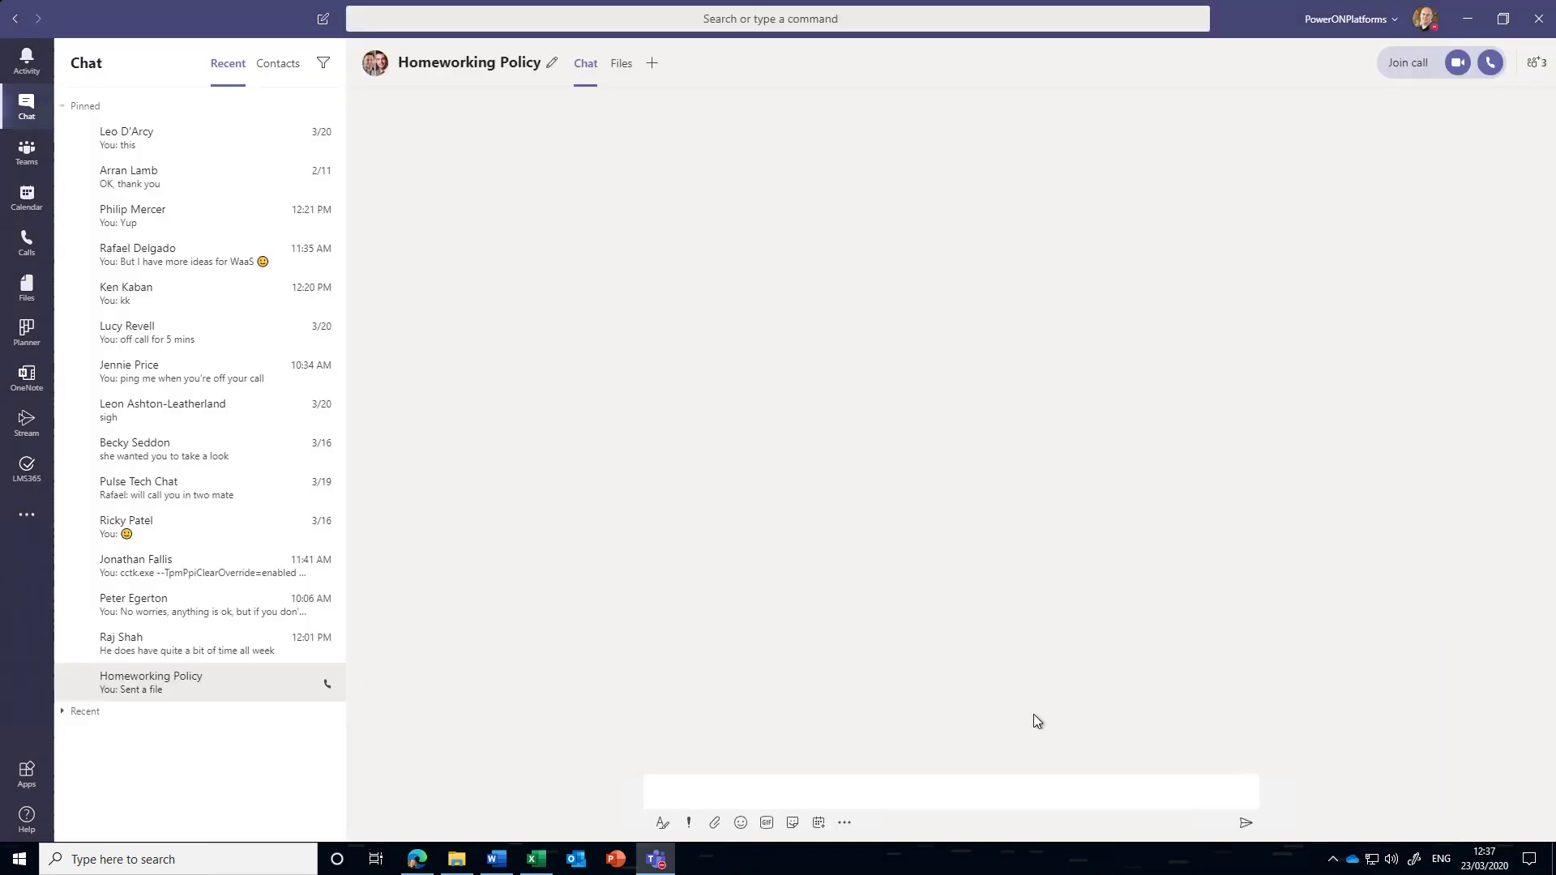
Step: Return focus to the group chat before opening the Downloads folder with the homeworking guide
click(151, 682)
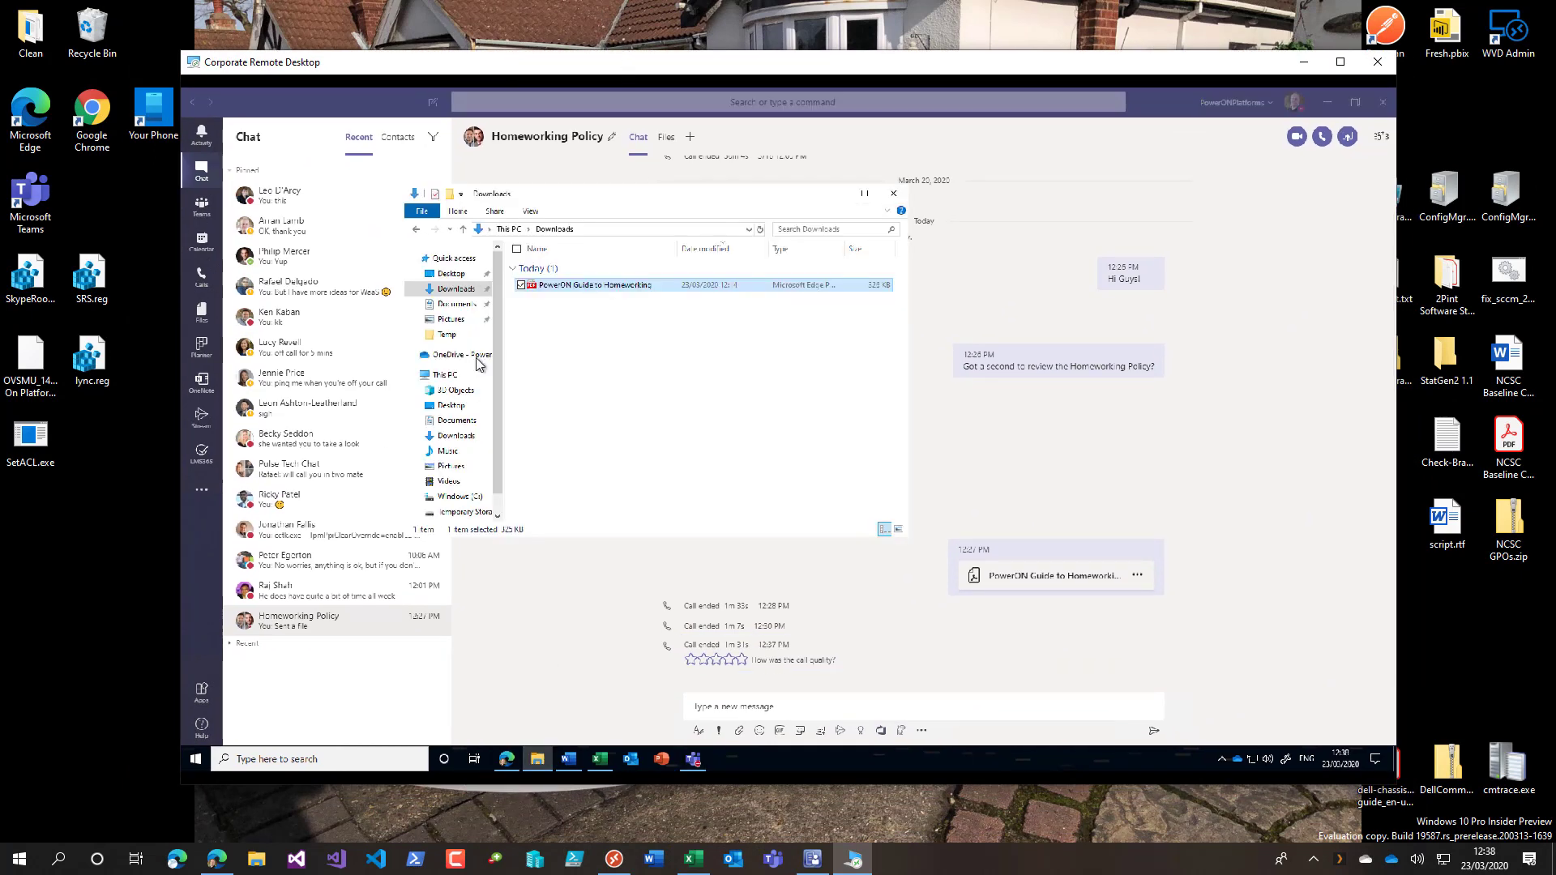
Step: Browse the Windows (C:) drive in File Explorer, then close it to return to the chat
click(457, 496)
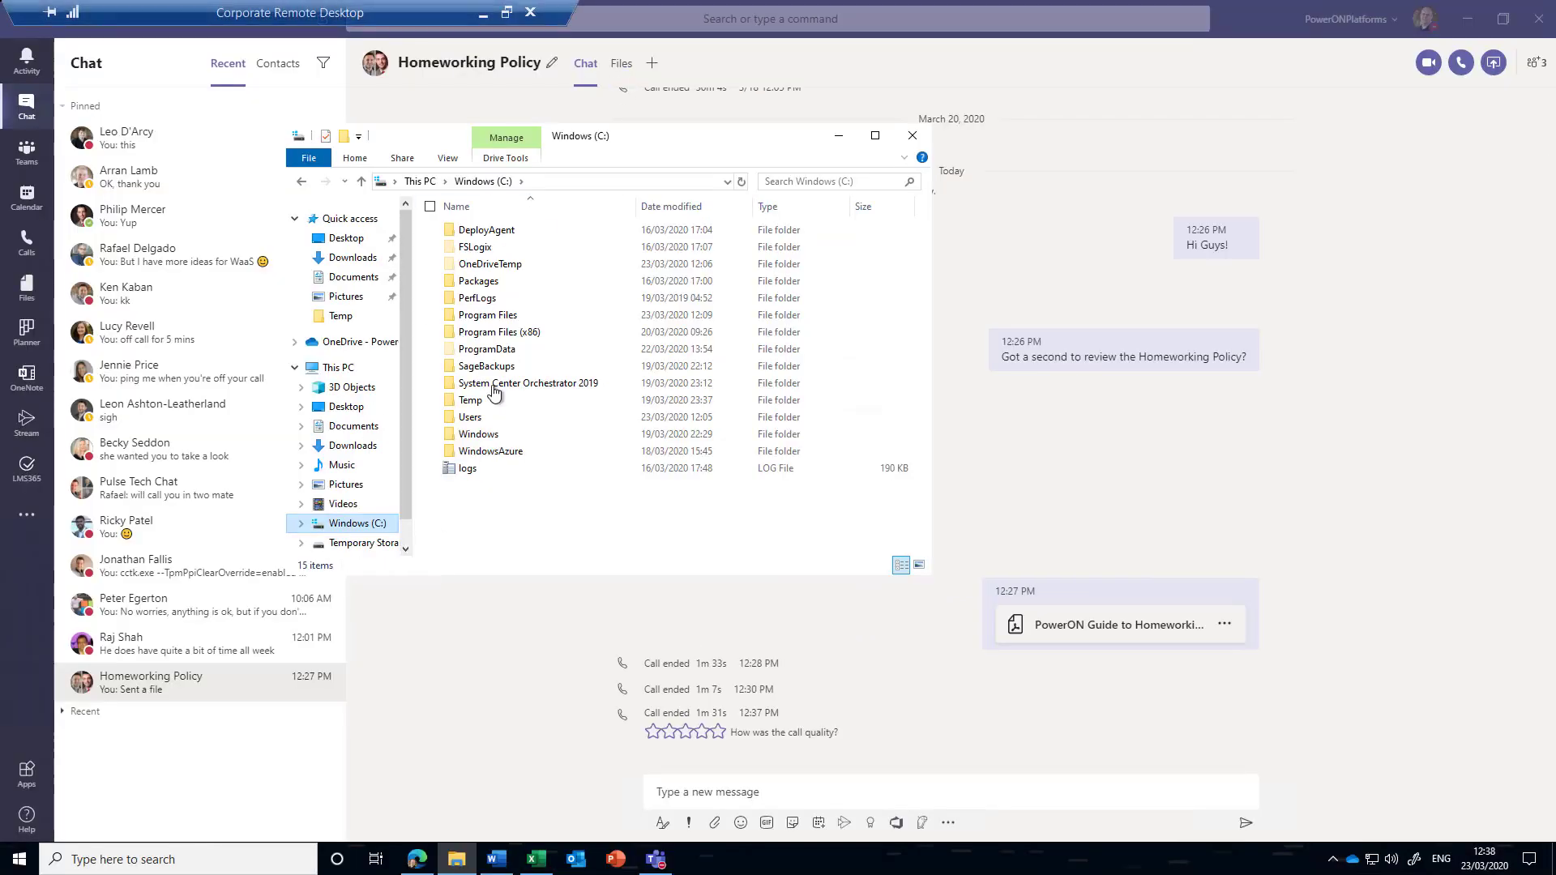
scroll(down, 3)
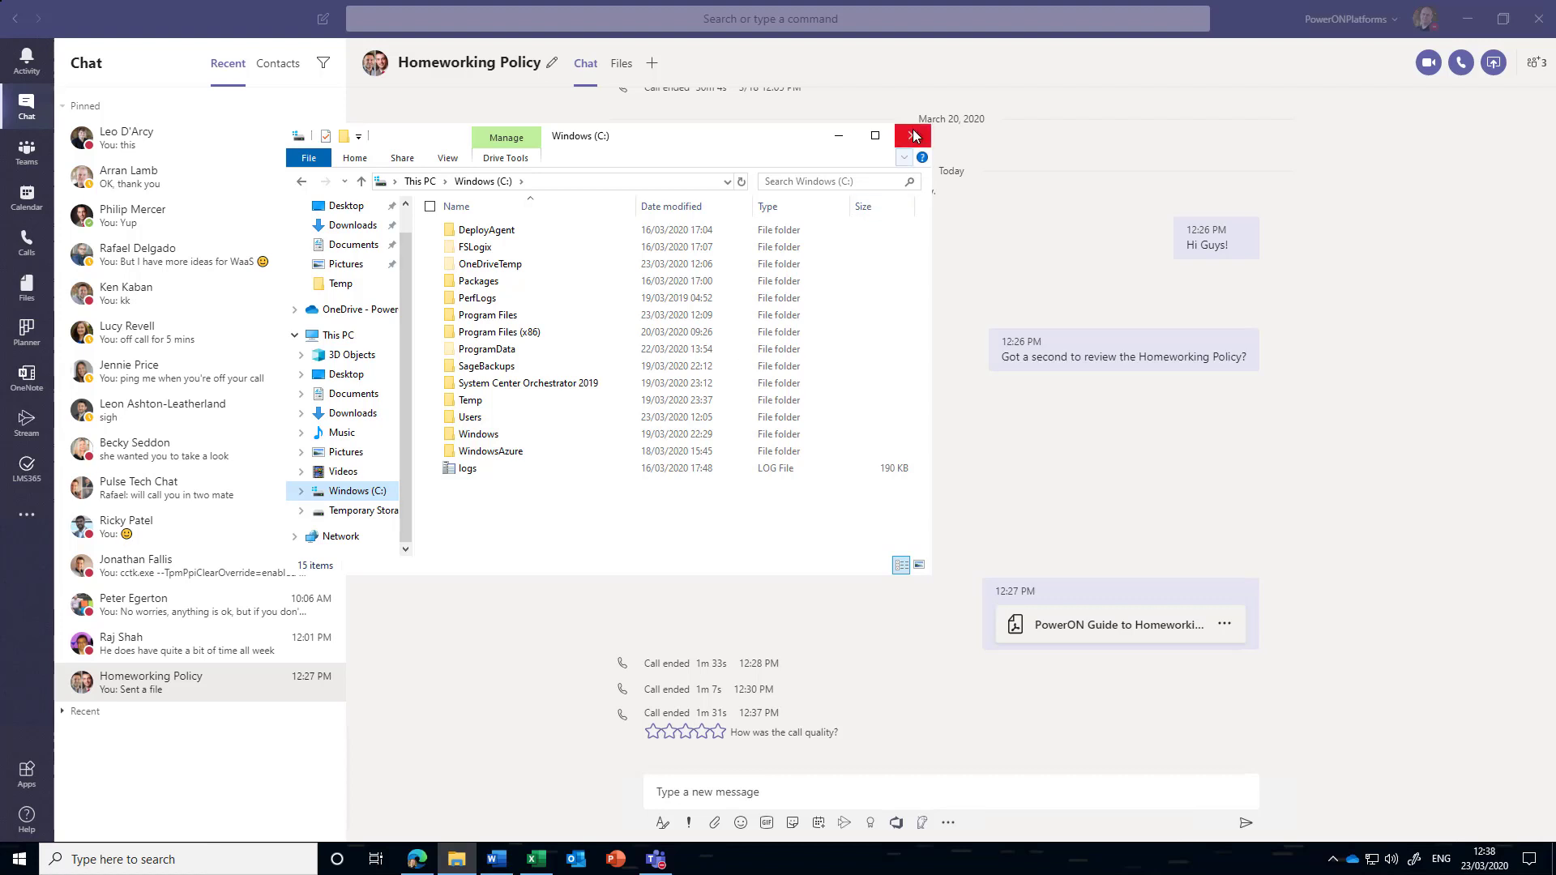
click(911, 134)
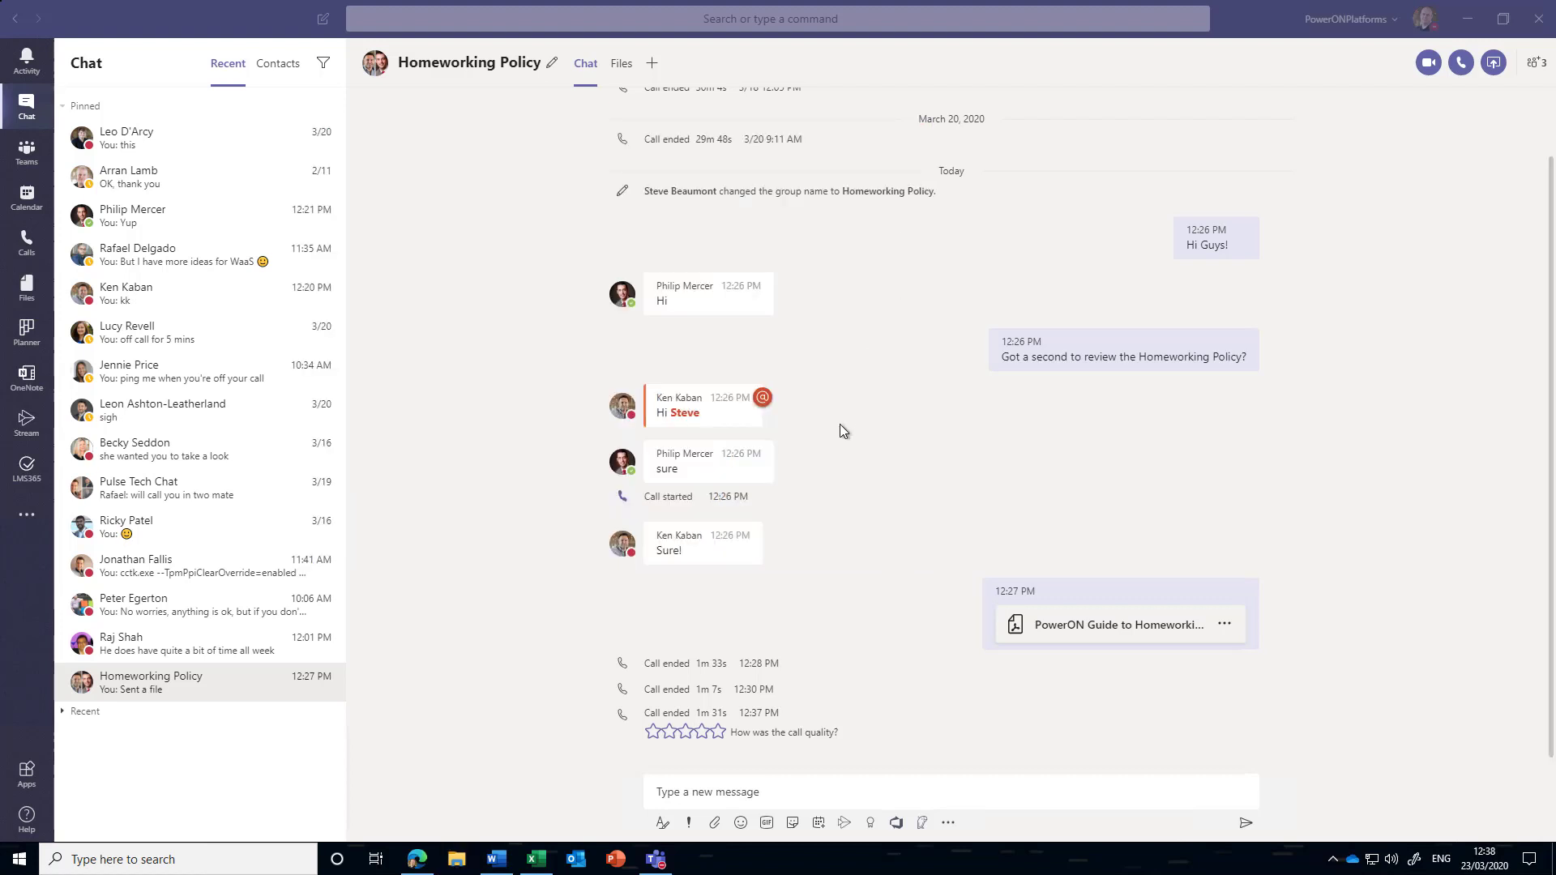